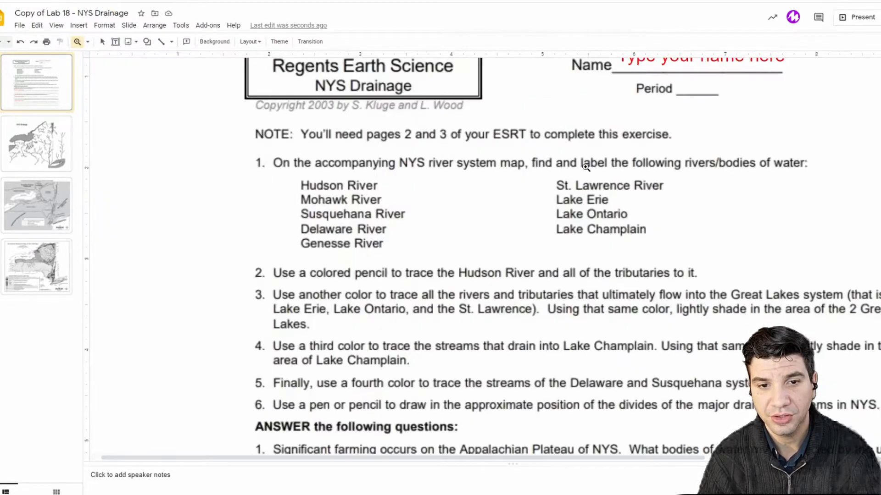
# - Review the instruction slide's river list and the bedrock geology map slide with its legend
pyautogui.scroll(3)
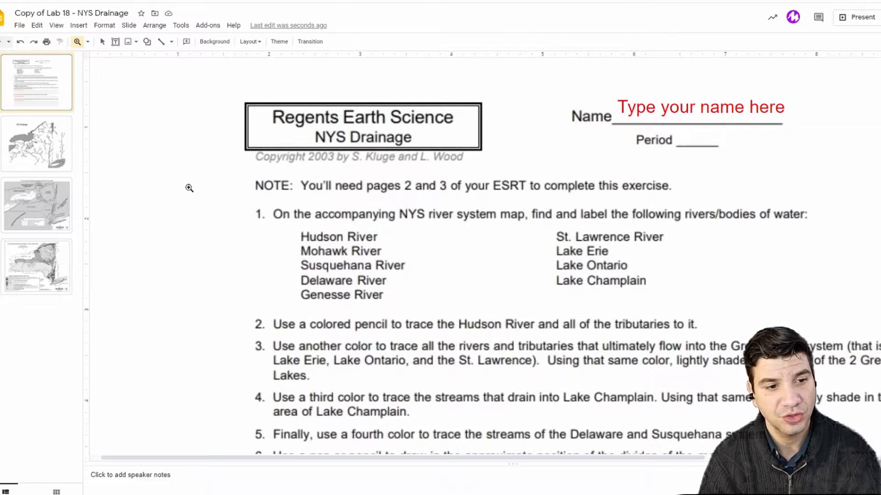
pyautogui.moveTo(77, 46)
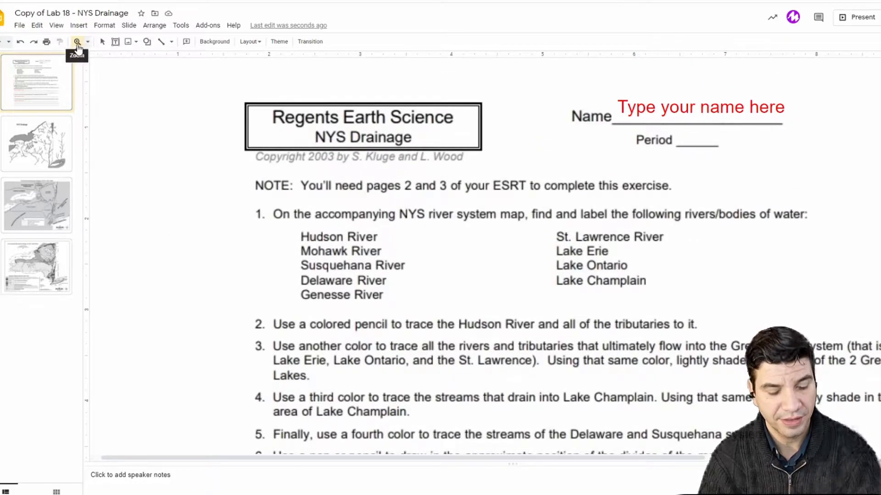
pyautogui.click(77, 41)
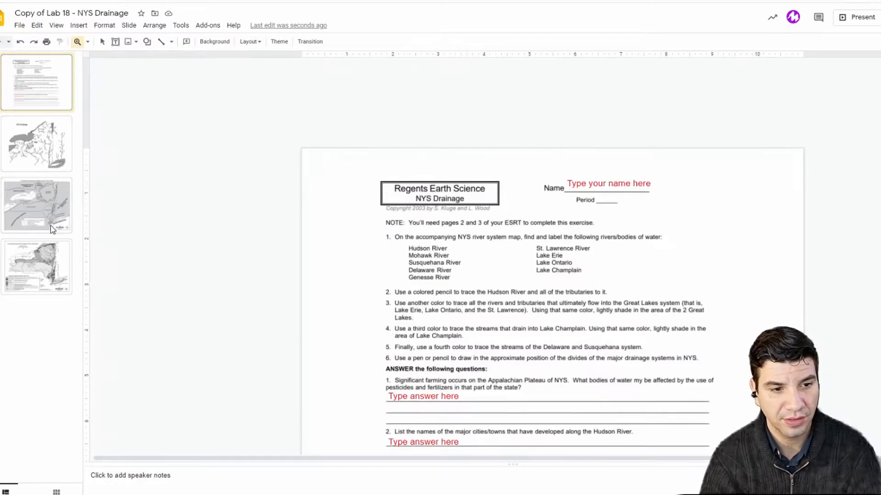
pyautogui.click(37, 267)
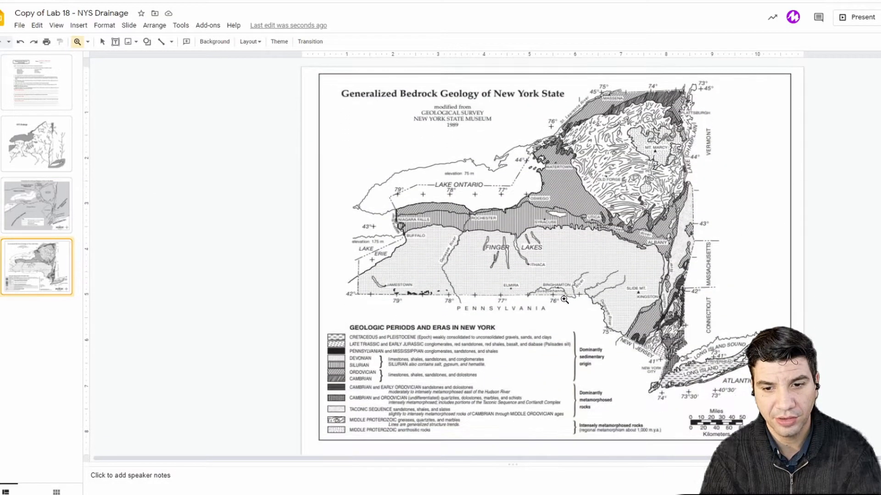
pyautogui.click(36, 82)
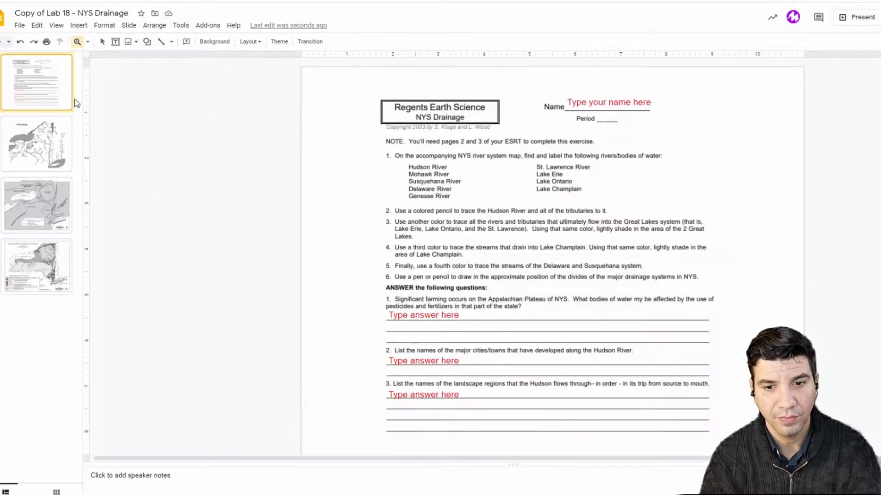
pyautogui.moveTo(472, 164)
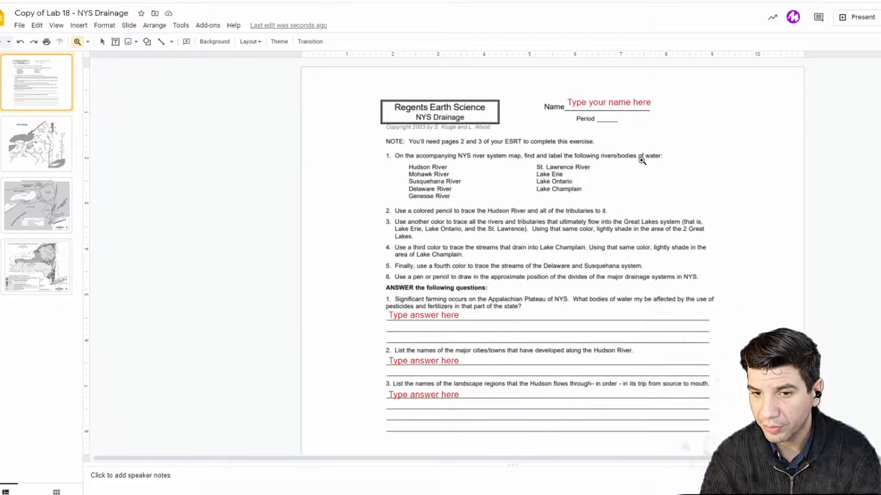
pyautogui.moveTo(456, 170)
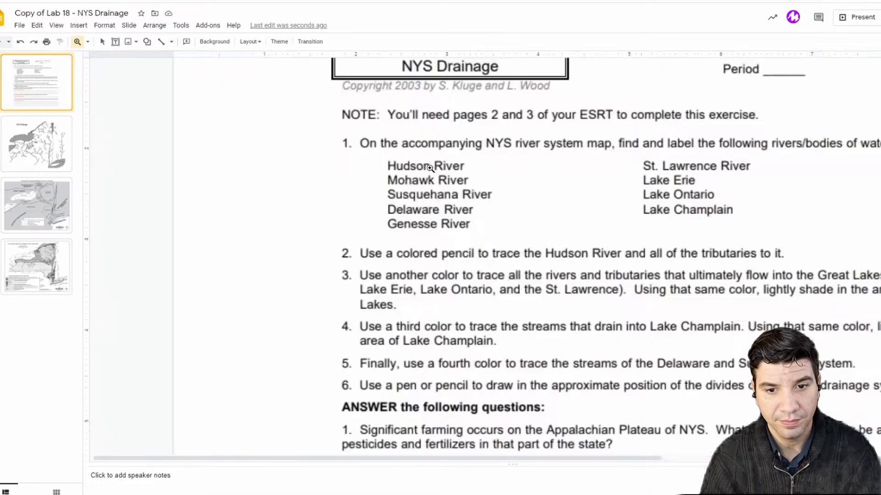
pyautogui.click(37, 267)
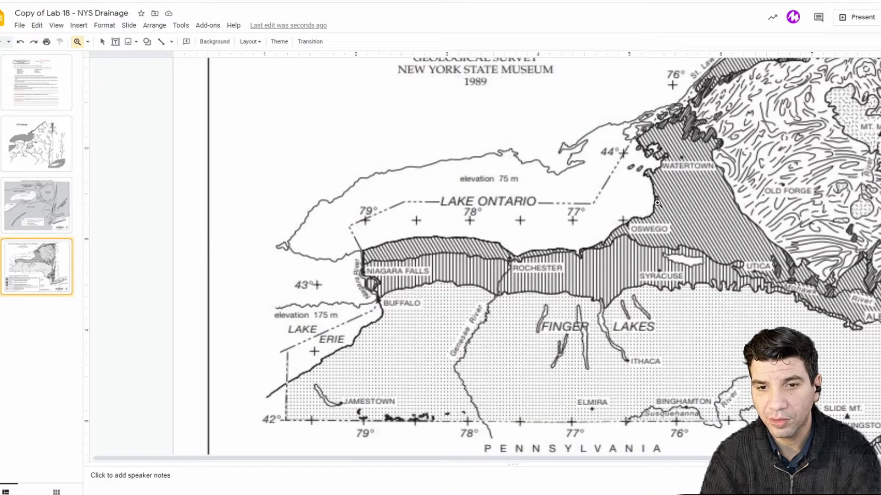
pyautogui.moveTo(621, 461)
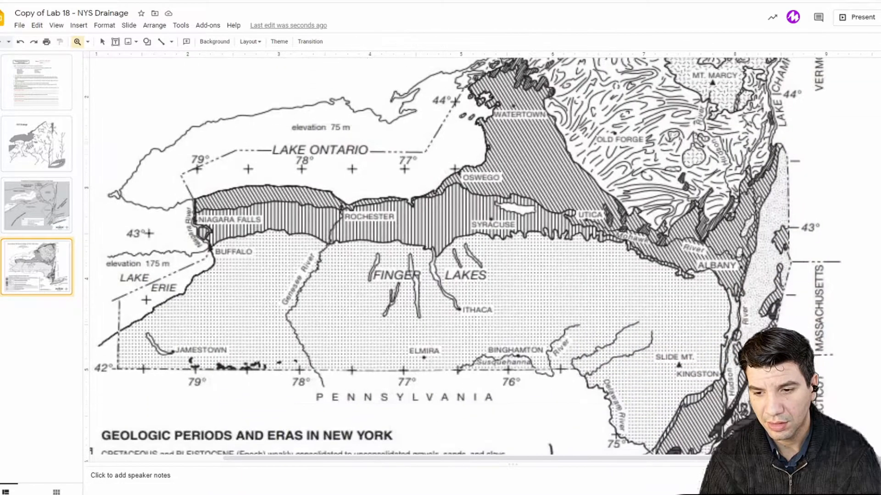
pyautogui.scroll(-3)
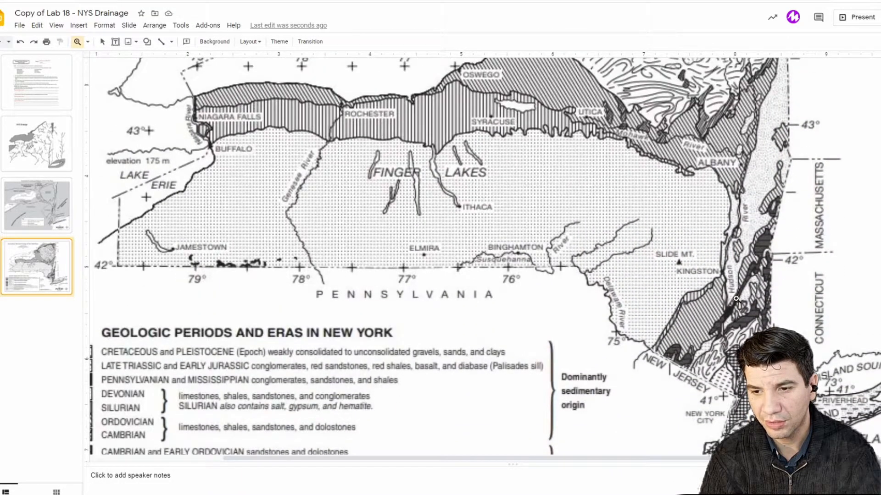
pyautogui.moveTo(754, 205)
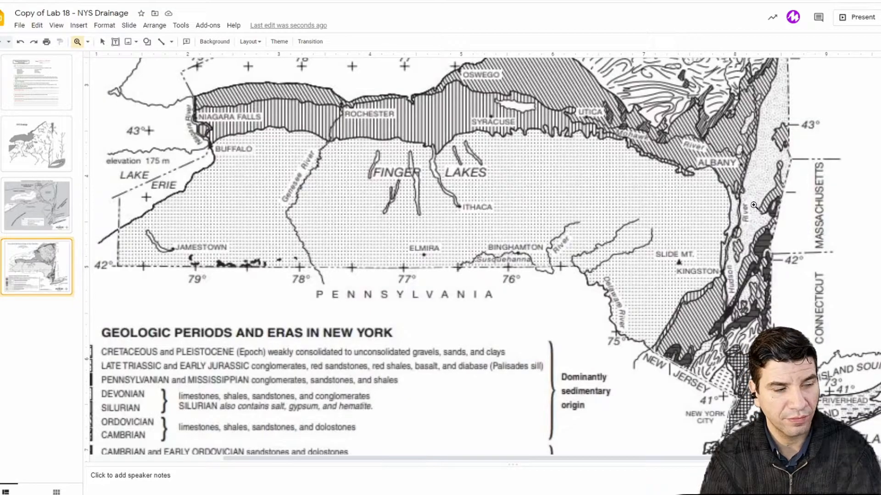
pyautogui.moveTo(586, 240)
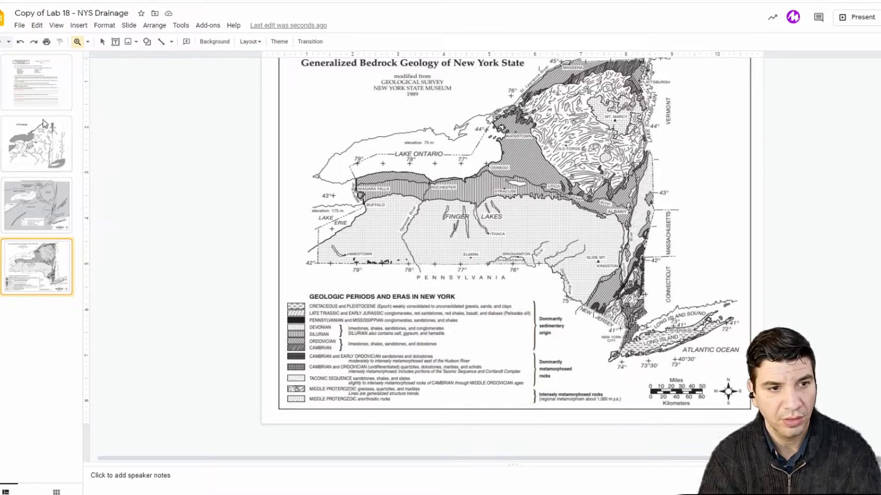
# - View the NYS Drainage map slide, then return to the worksheet in normal editing mode
pyautogui.click(36, 143)
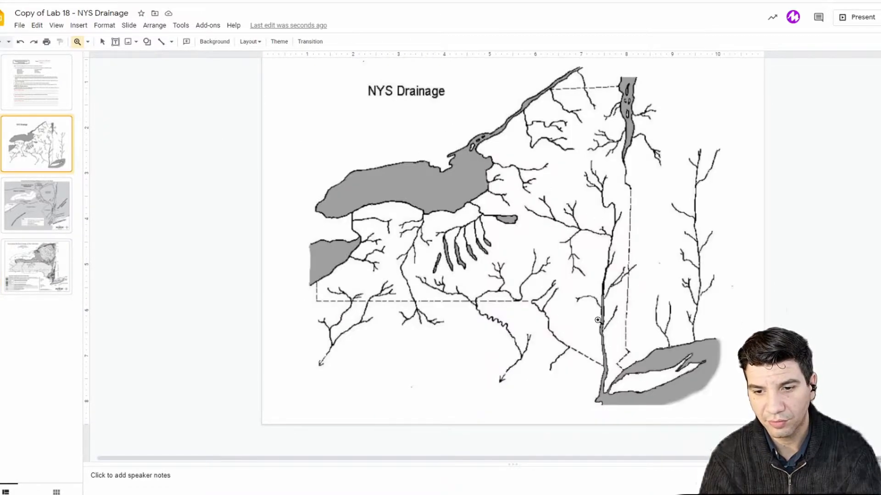
pyautogui.moveTo(612, 371)
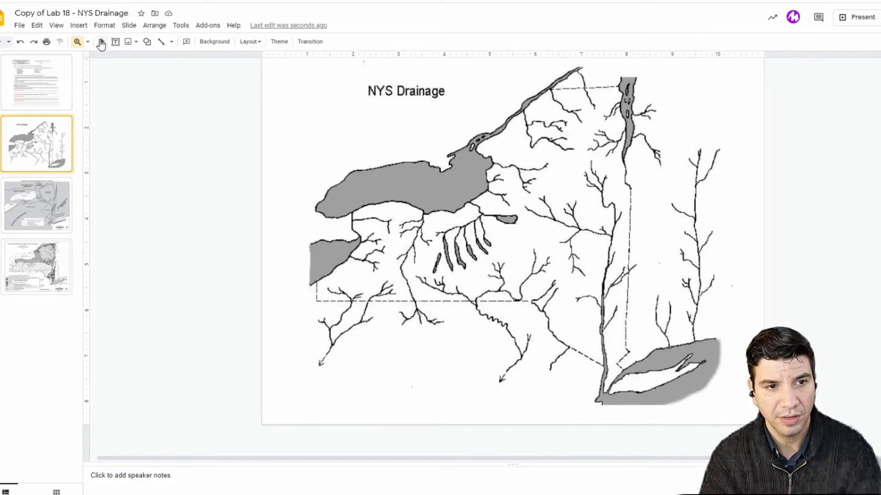
pyautogui.click(37, 82)
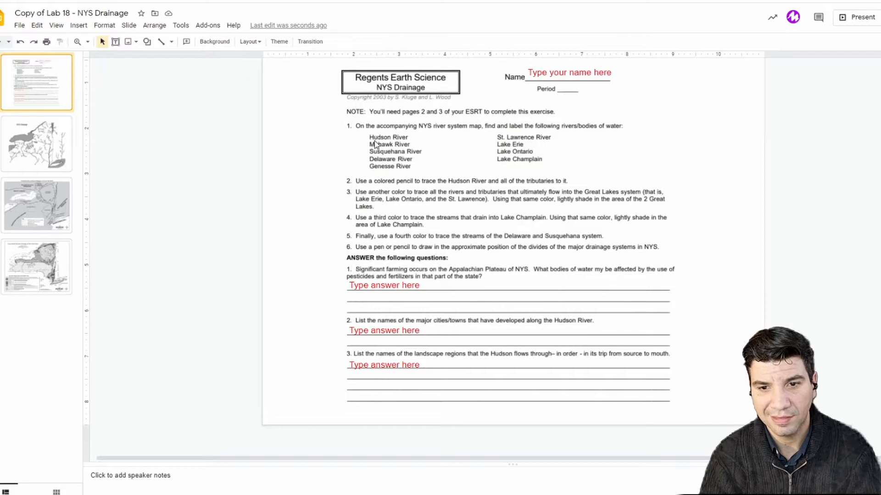
# - Place a 'Hudson River' text label on the drainage map and colour it red
pyautogui.click(36, 144)
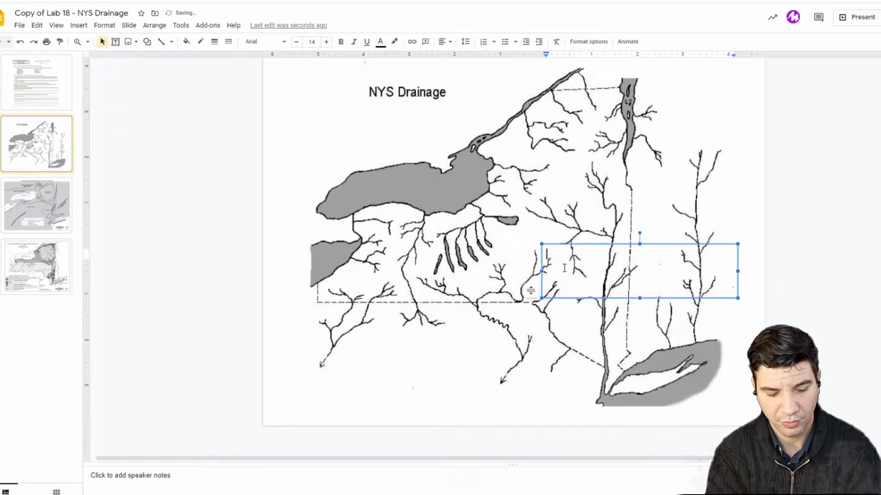
pyautogui.write('Hudson River')
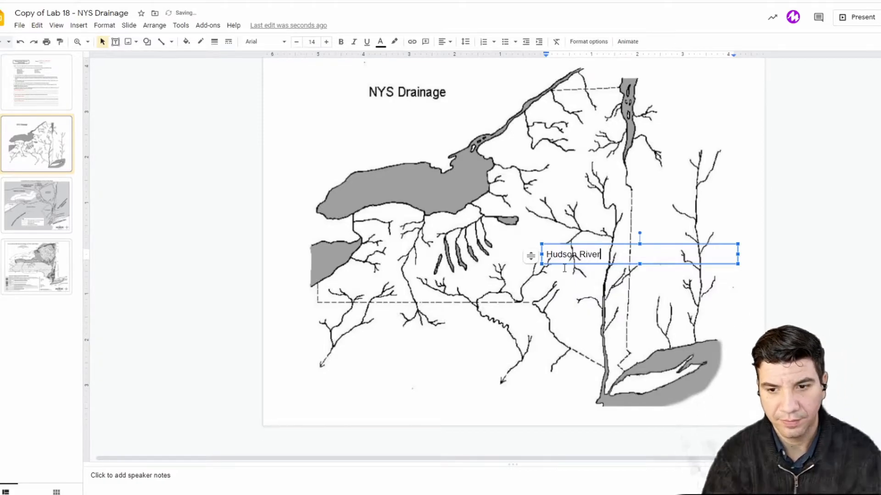
pyautogui.click(380, 41)
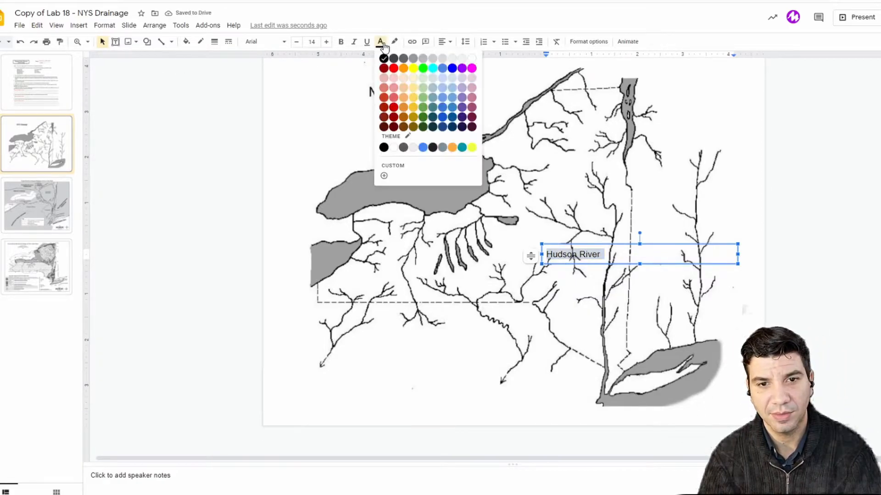
pyautogui.click(383, 67)
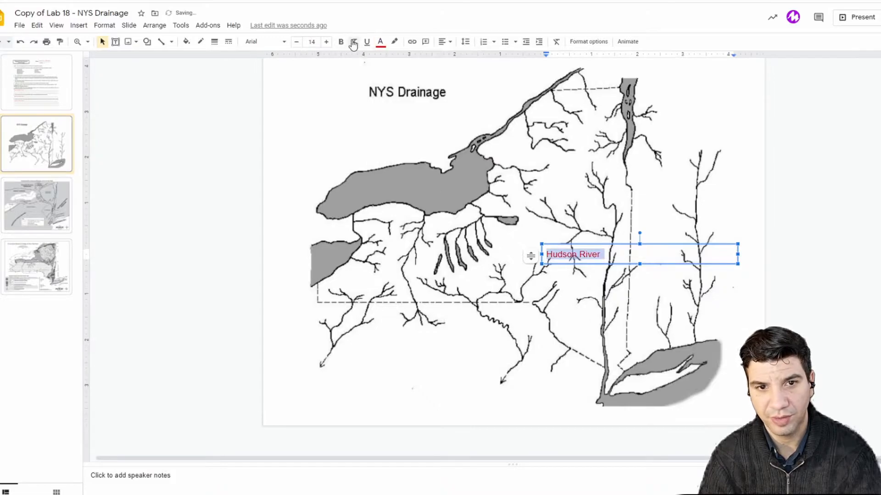
# - Make the Hudson River label bold and rotated vertically beside the river
pyautogui.click(327, 41)
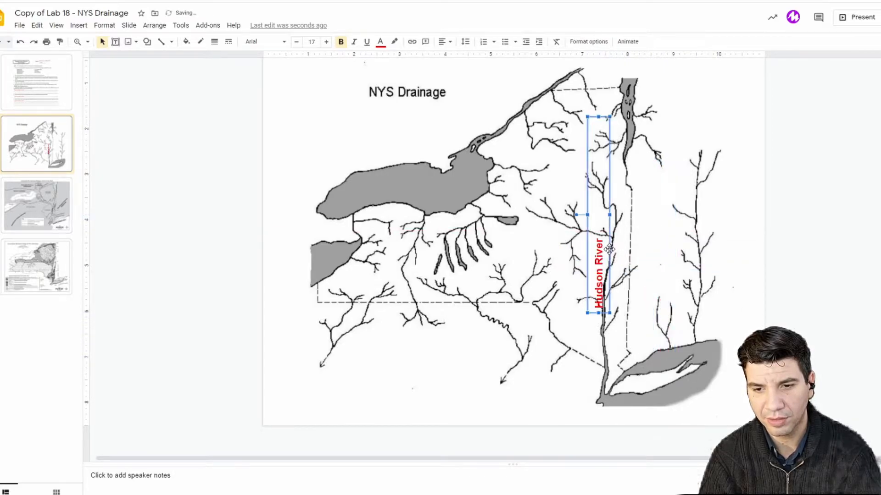
pyautogui.click(668, 311)
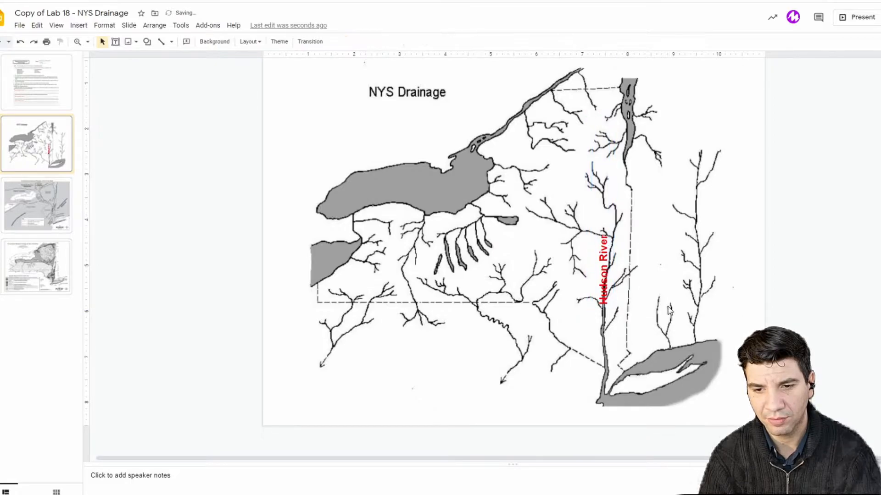
pyautogui.click(36, 82)
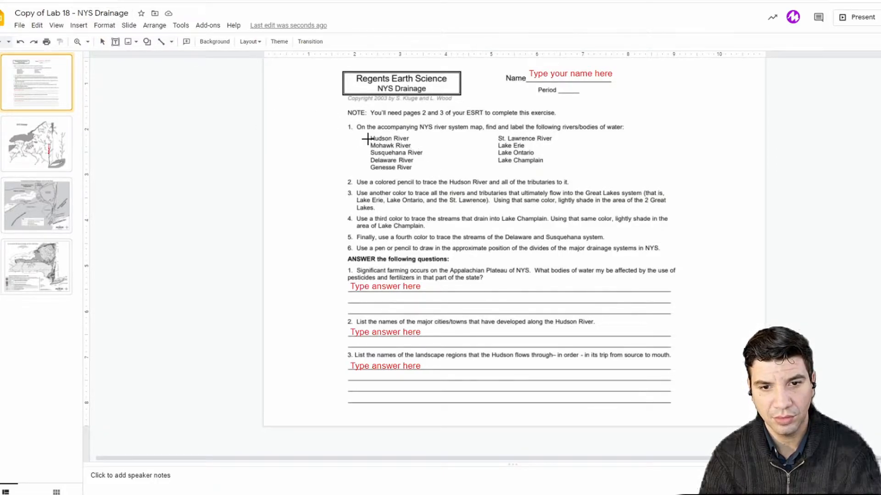
pyautogui.moveTo(414, 138)
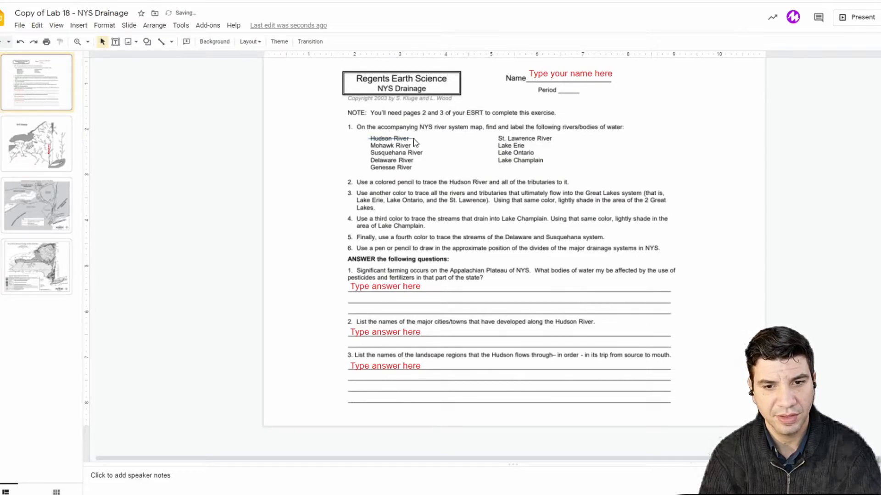
# - Strike through Hudson River in the river list with a red line
pyautogui.click(186, 41)
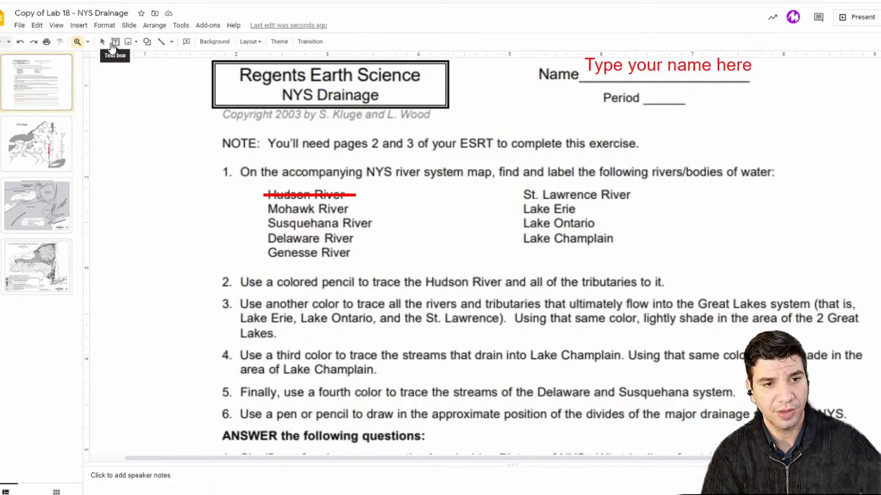
# - Glance at the bedrock geology slide, then settle on the NYS Drainage map slide
pyautogui.click(36, 266)
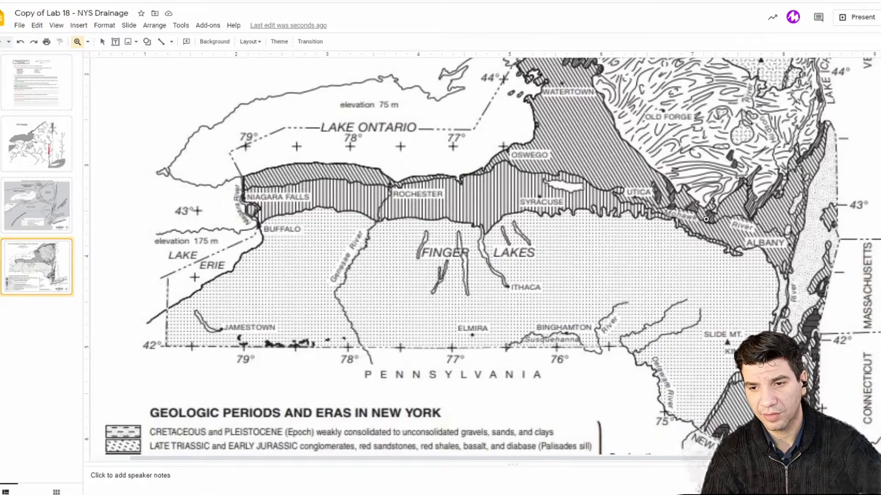
pyautogui.moveTo(739, 221)
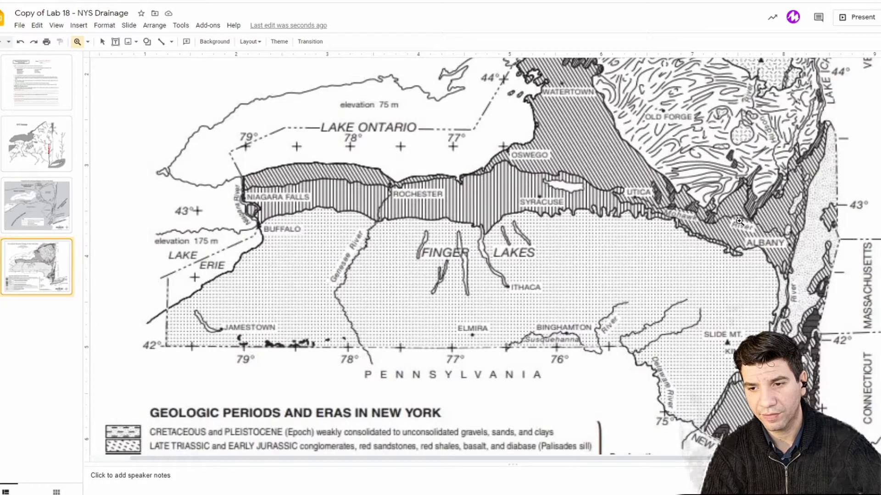
pyautogui.moveTo(801, 186)
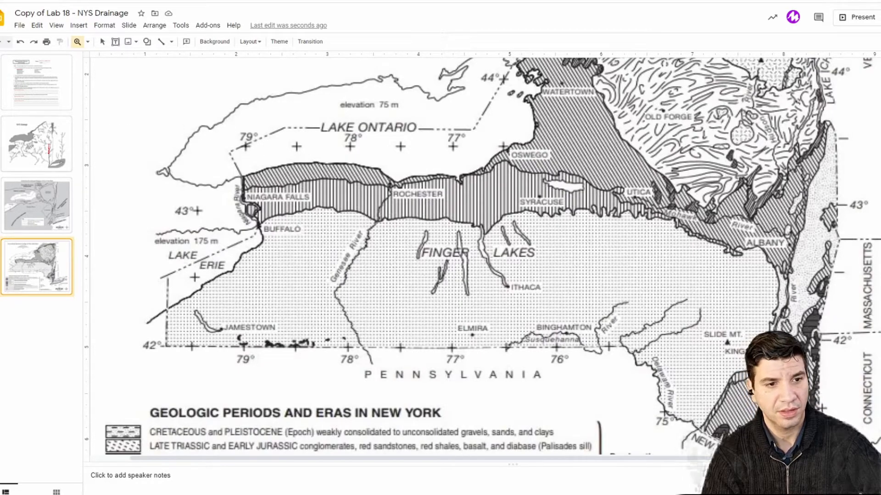
pyautogui.click(37, 144)
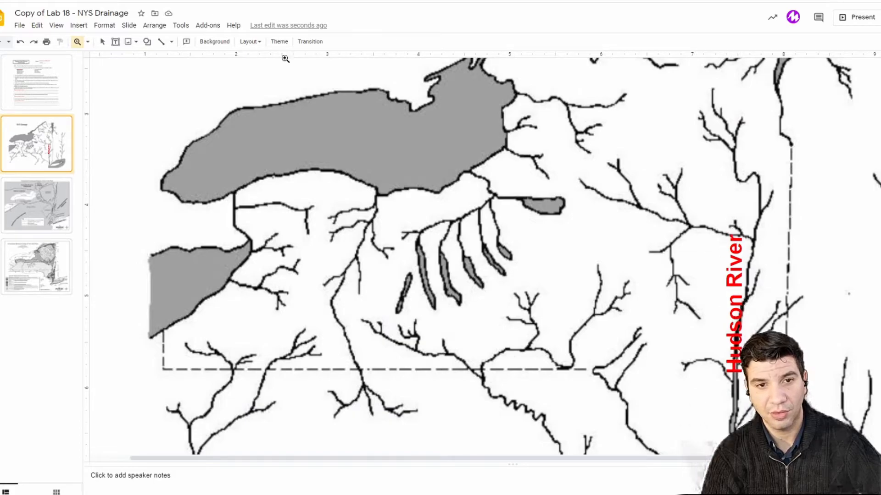
# - Place a red bold 'Mohawk River' label along the Mohawk's course
pyautogui.click(103, 42)
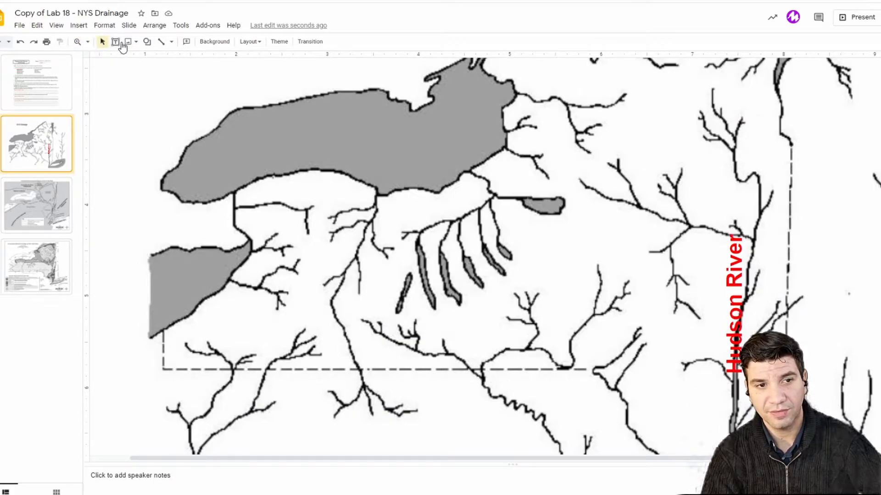
pyautogui.moveTo(135, 42)
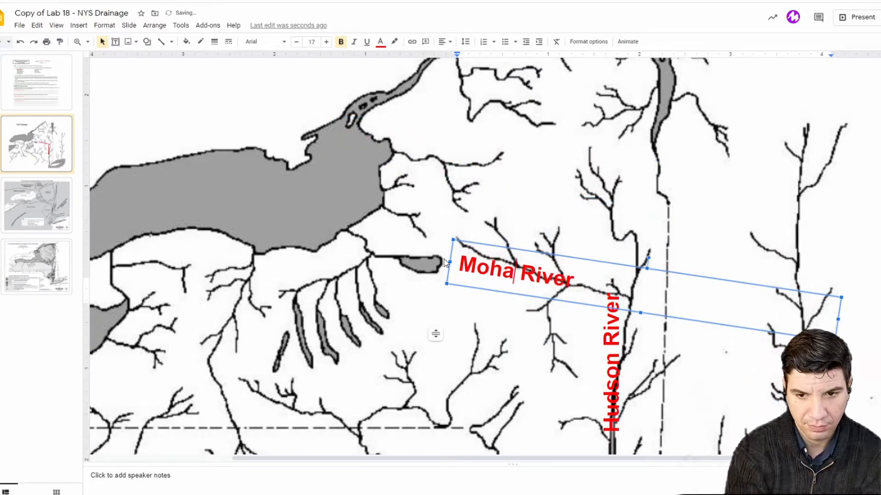
pyautogui.write('wk')
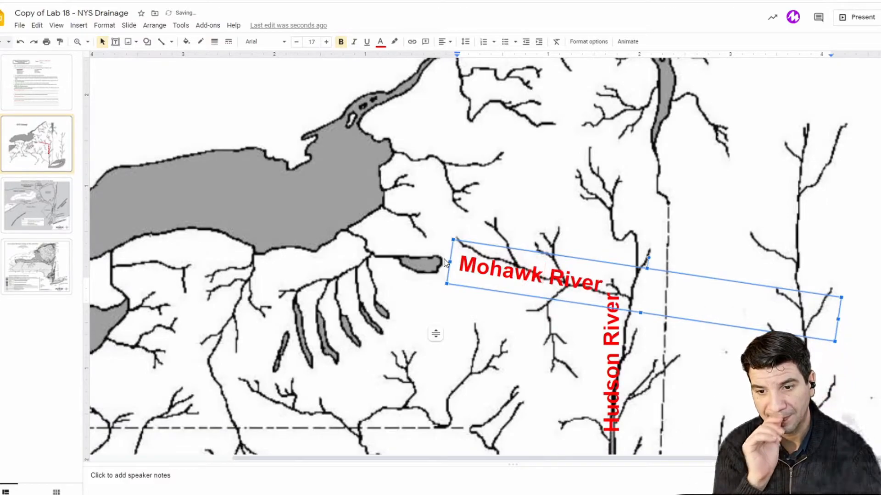
pyautogui.click(762, 304)
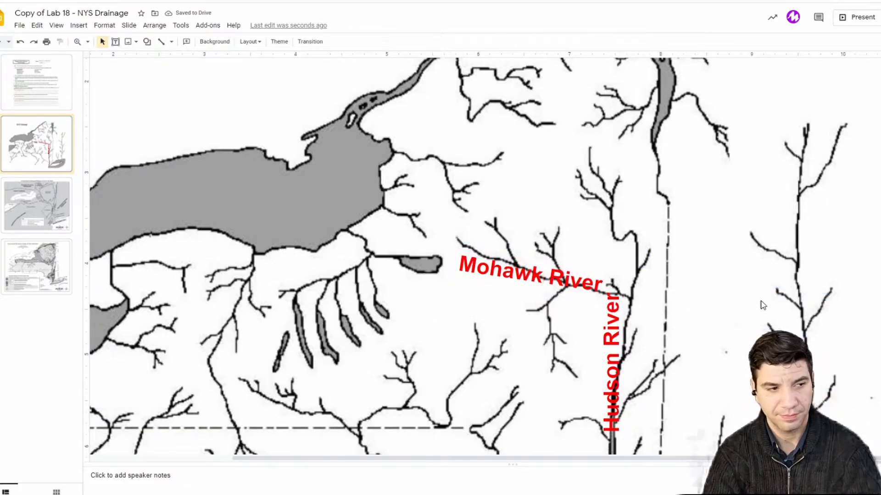
pyautogui.scroll(-3)
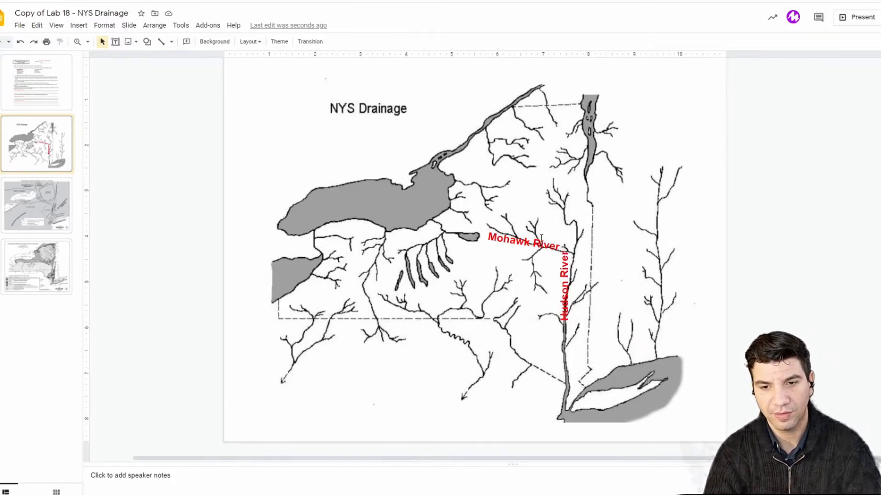
# - Copy the red Hudson strikethrough line and place it over Mohawk River in the list
pyautogui.click(36, 82)
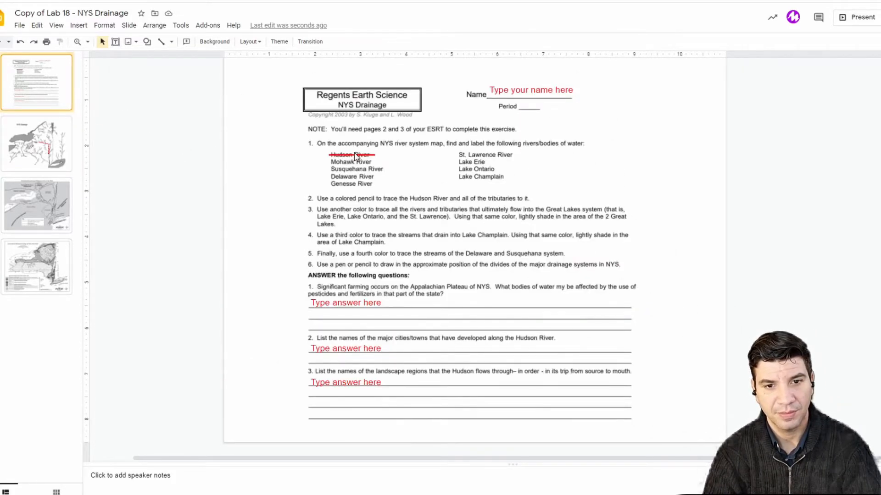
pyautogui.click(351, 155)
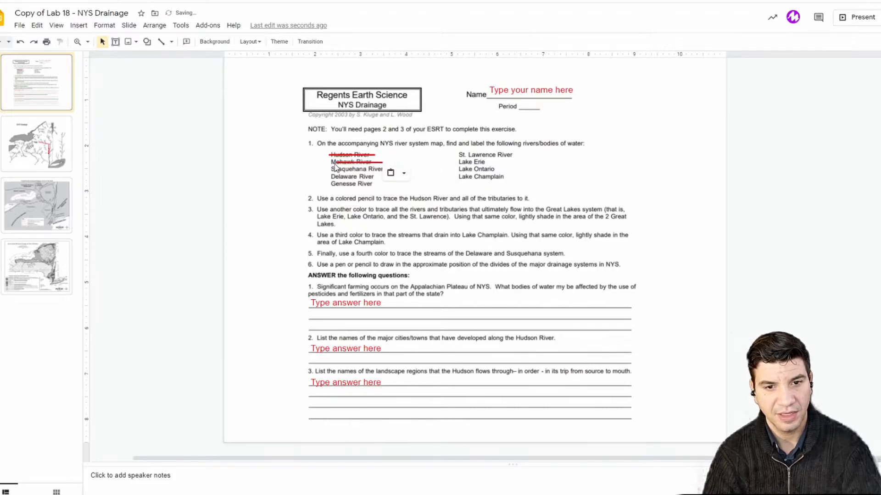
pyautogui.click(354, 162)
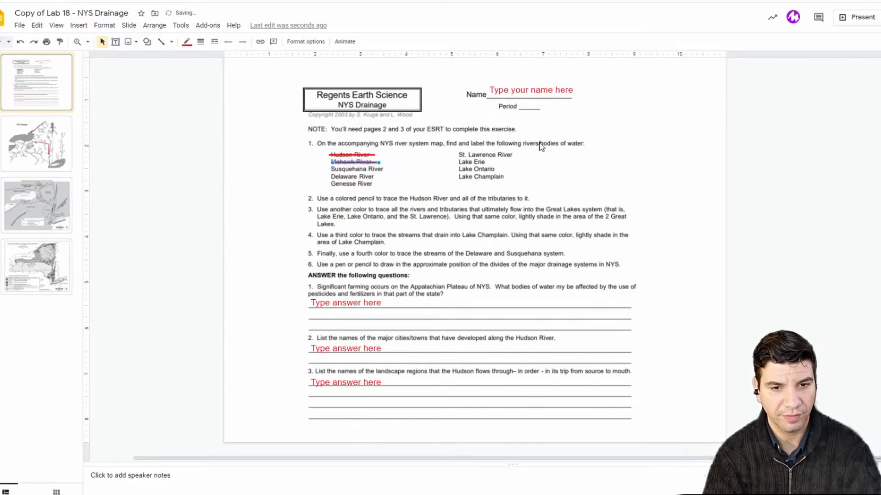
pyautogui.click(548, 244)
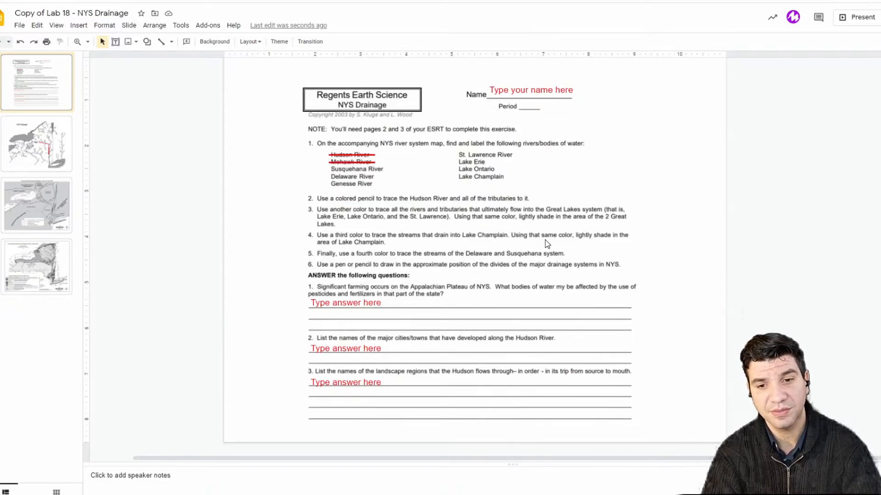
pyautogui.moveTo(490, 225)
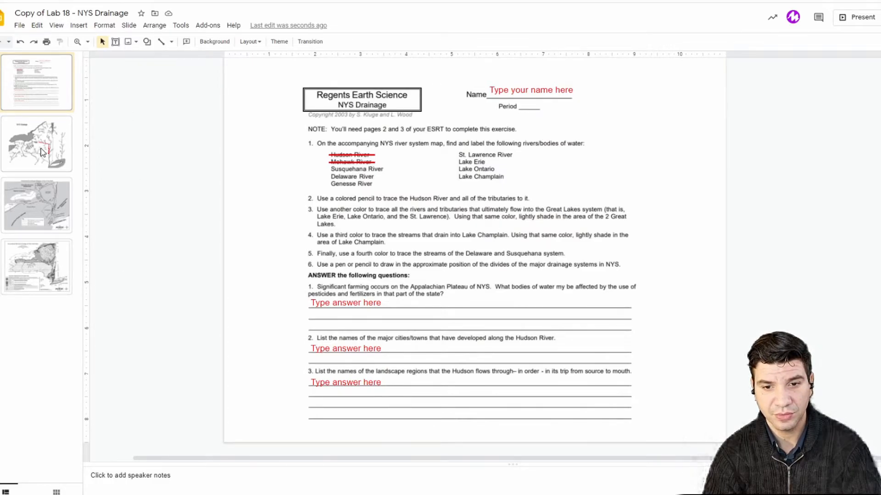
# - Recheck the worksheet instructions and come back to the drainage map slide
pyautogui.click(37, 143)
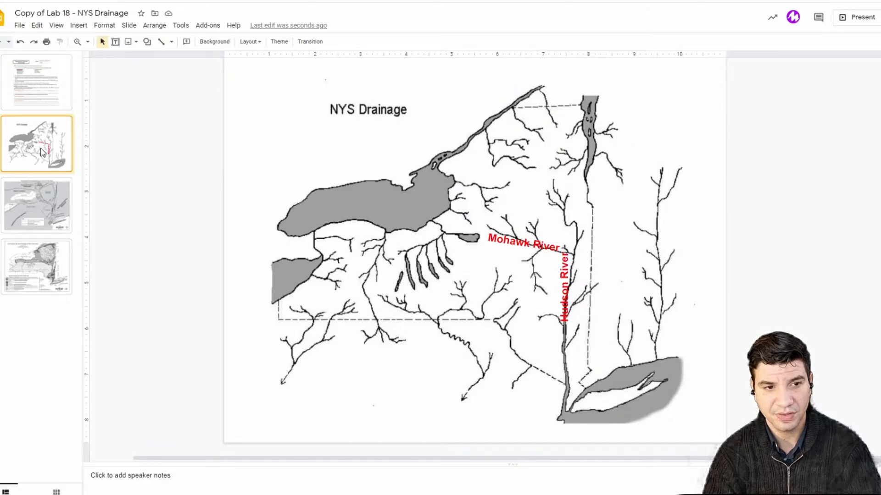
pyautogui.click(37, 82)
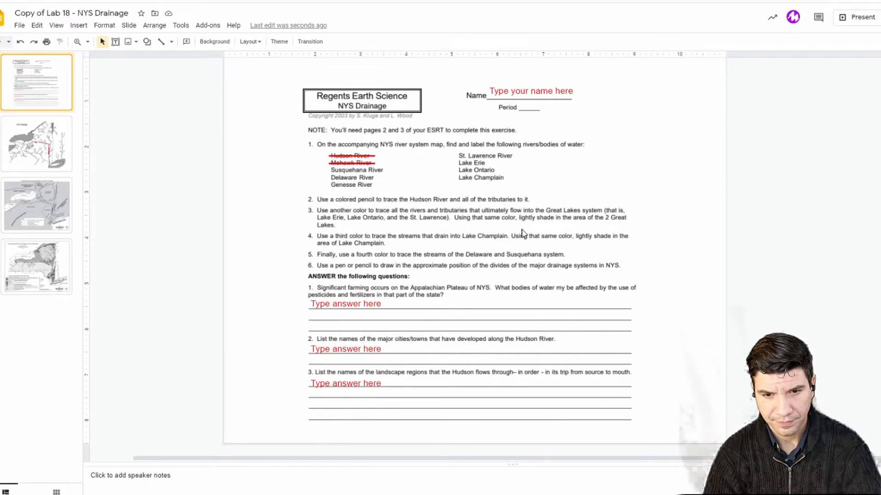
pyautogui.click(36, 143)
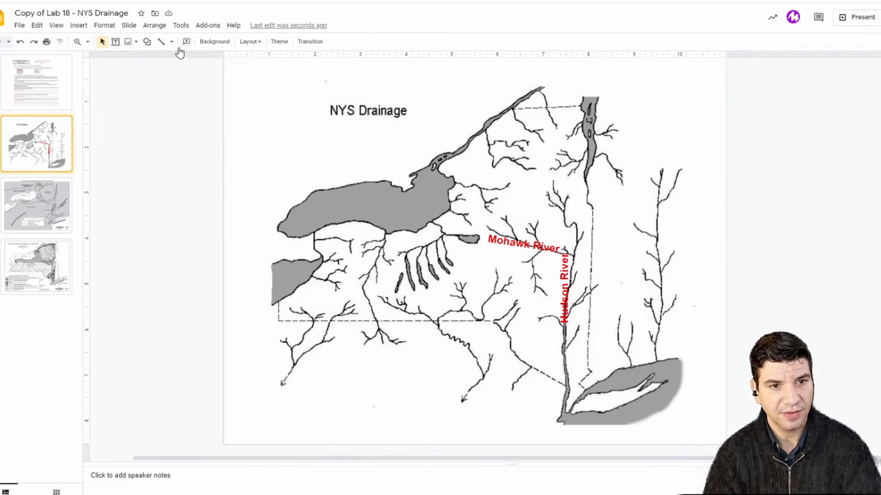
pyautogui.moveTo(128, 41)
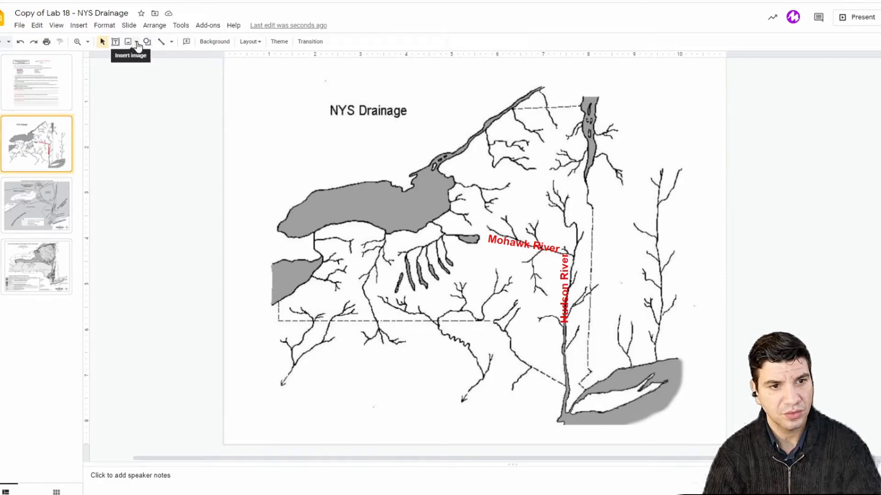
pyautogui.moveTo(162, 41)
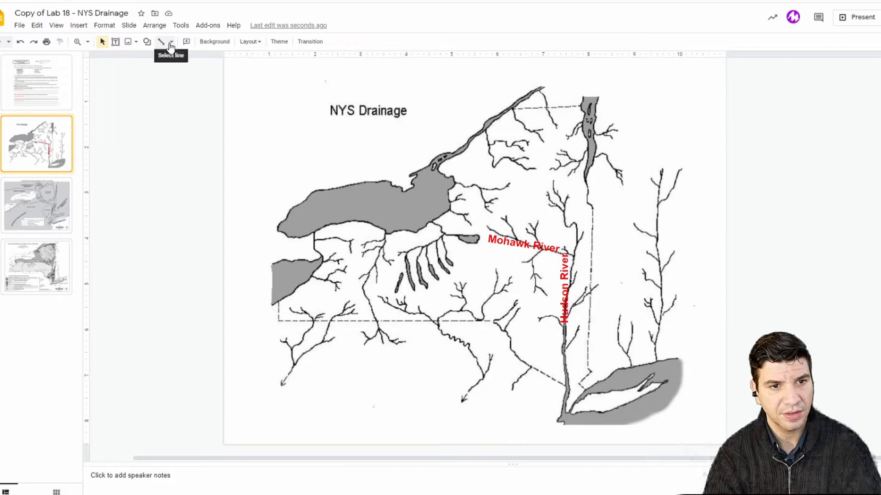
# - Switch the line tool to Polyline for tracing the Hudson River's course
pyautogui.click(171, 42)
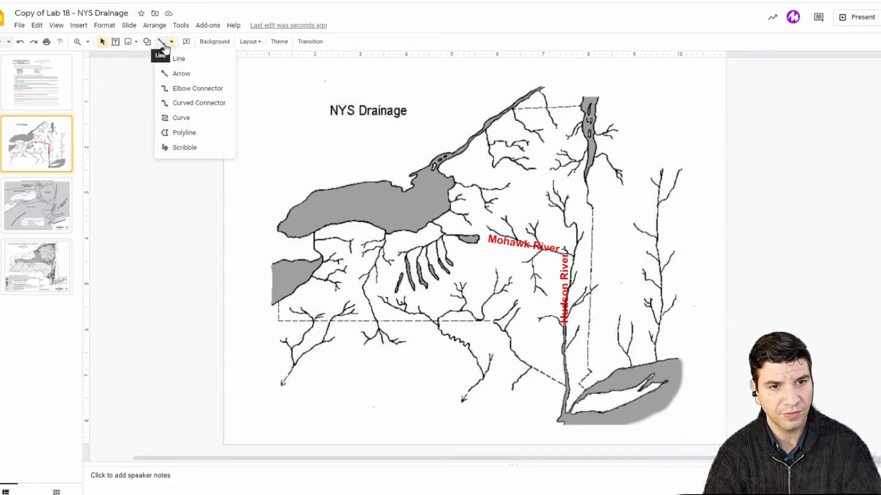
pyautogui.moveTo(184, 132)
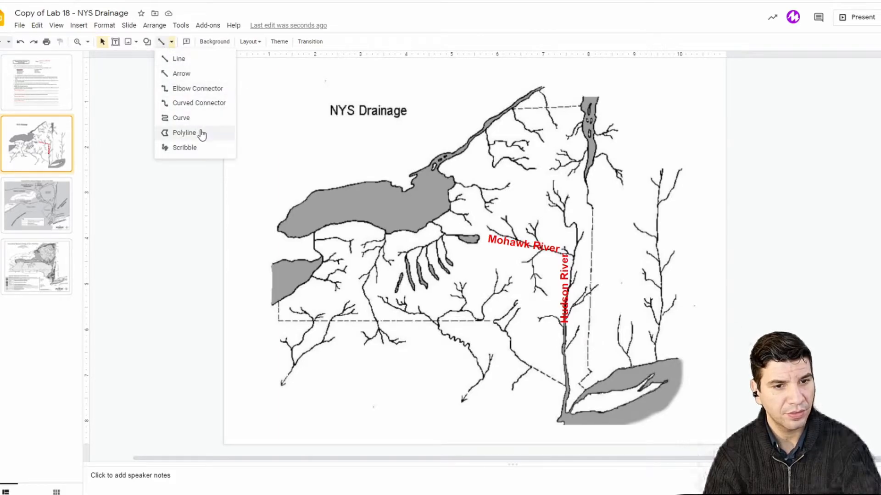
pyautogui.click(183, 132)
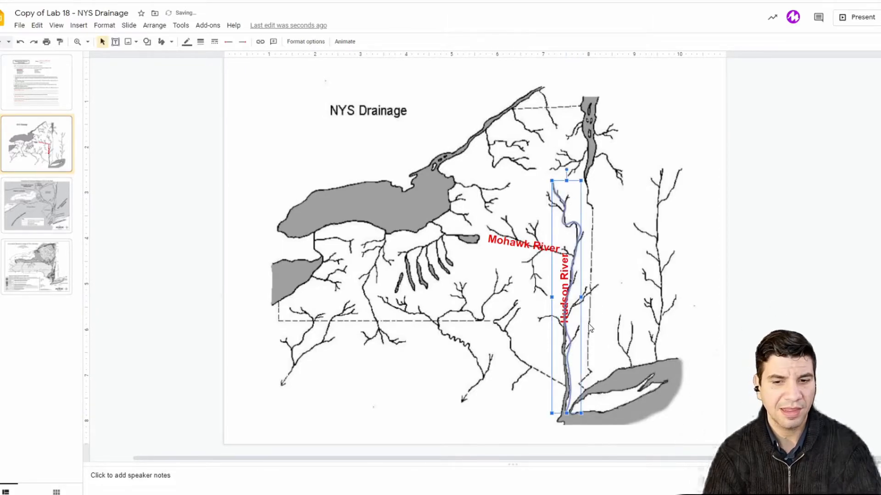
pyautogui.moveTo(186, 41)
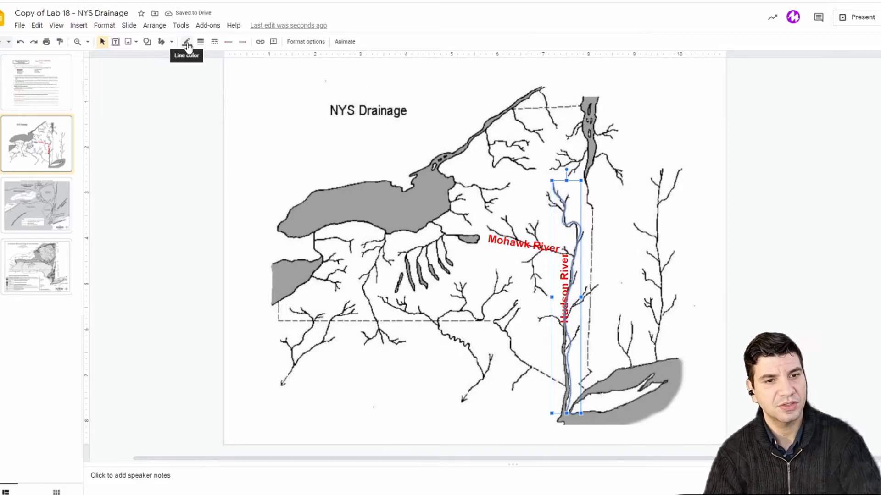
# - Restyle the selected Hudson River polyline with a light blue (cyan) colour and 3px weight
pyautogui.click(186, 42)
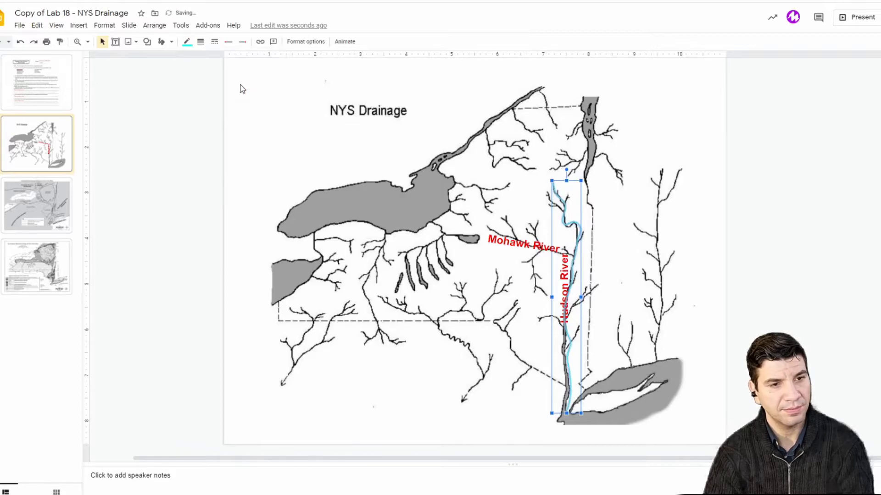
pyautogui.moveTo(201, 41)
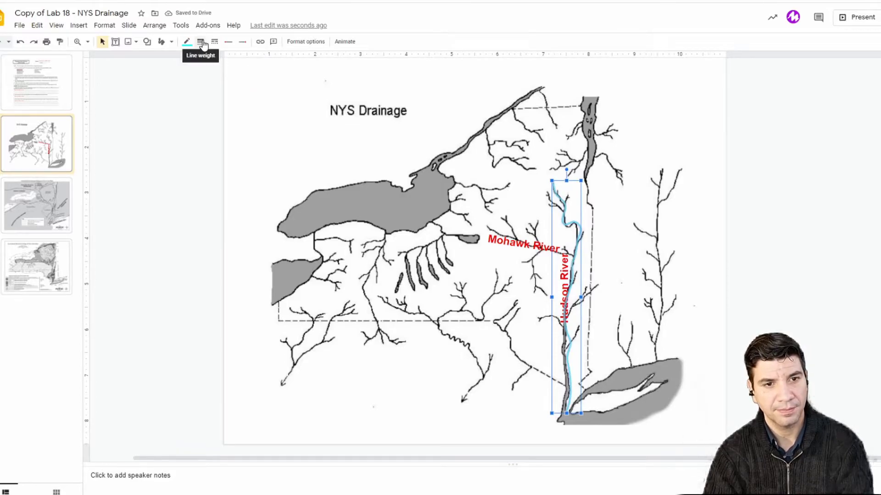
pyautogui.click(200, 41)
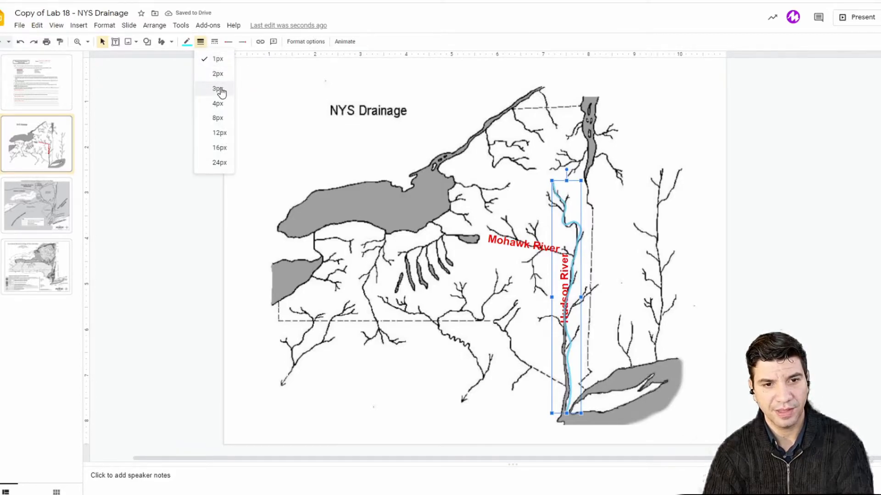
pyautogui.click(218, 88)
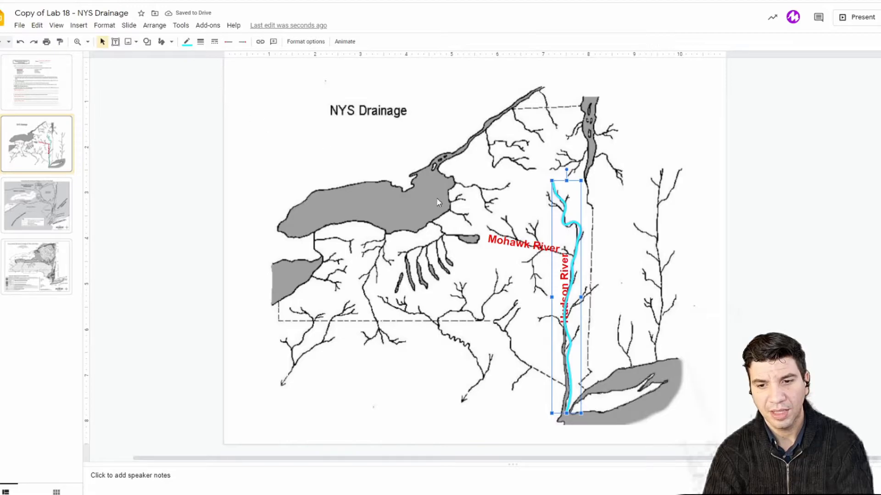
pyautogui.moveTo(160, 41)
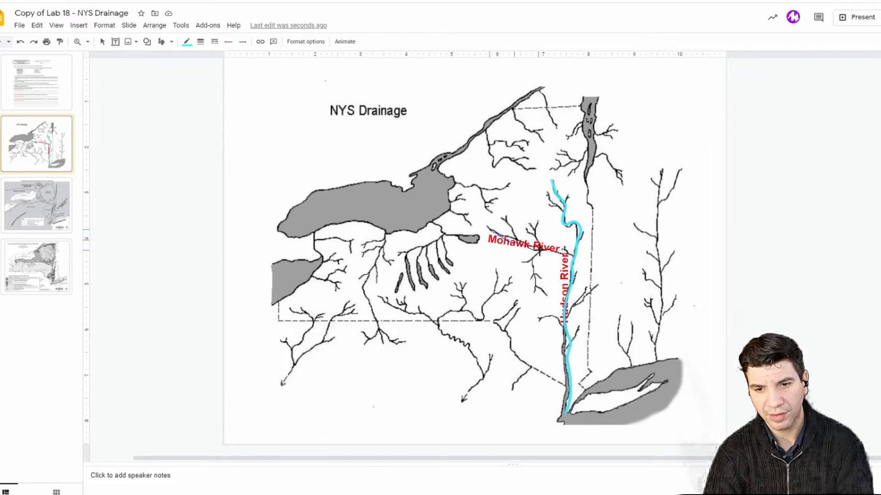
# - Scribble cyan traces over the Mohawk River branches and lower Hudson tributaries
pyautogui.click(522, 240)
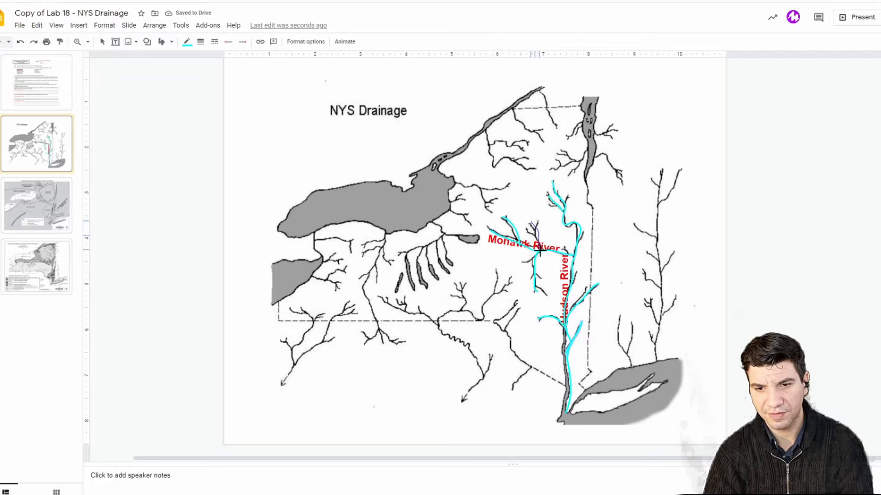
pyautogui.click(534, 230)
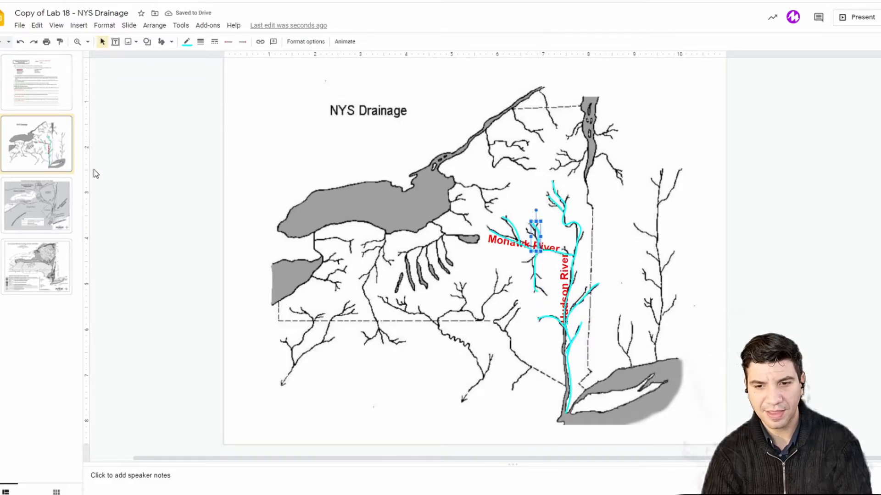
# - View the lab instructions slide to read step 3 about Great Lakes tributaries
pyautogui.click(36, 81)
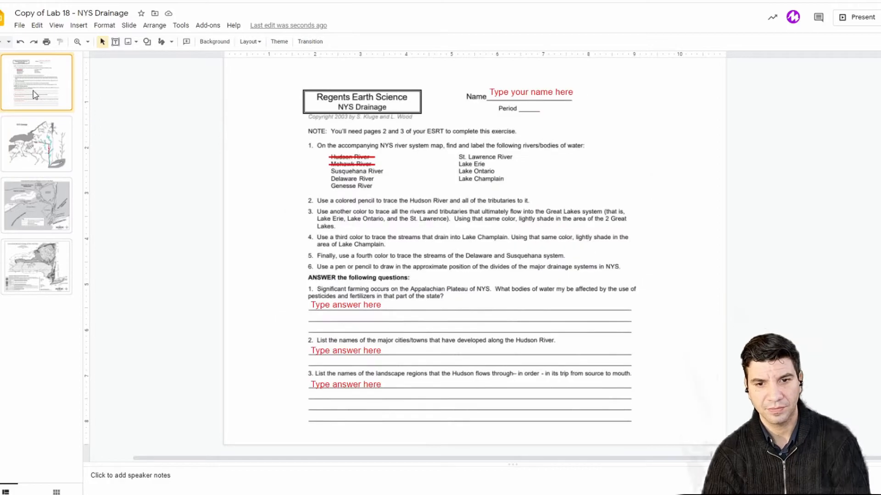
pyautogui.moveTo(332, 205)
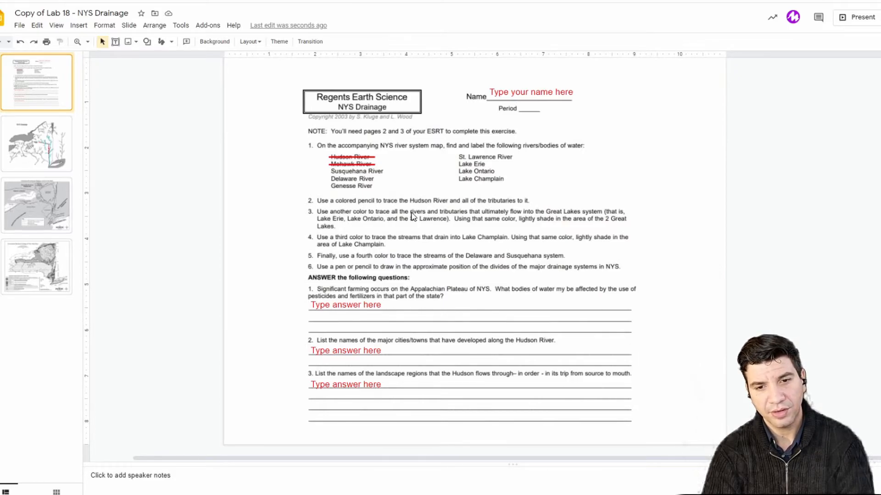
pyautogui.moveTo(462, 218)
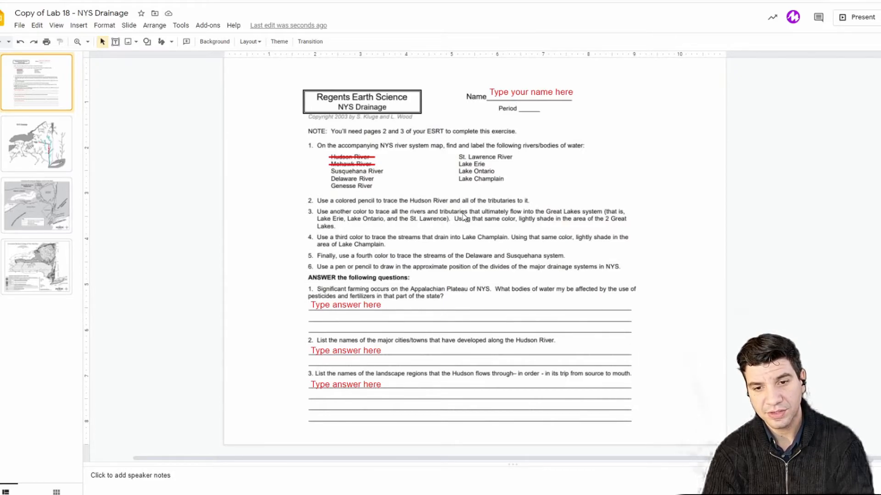
pyautogui.moveTo(576, 217)
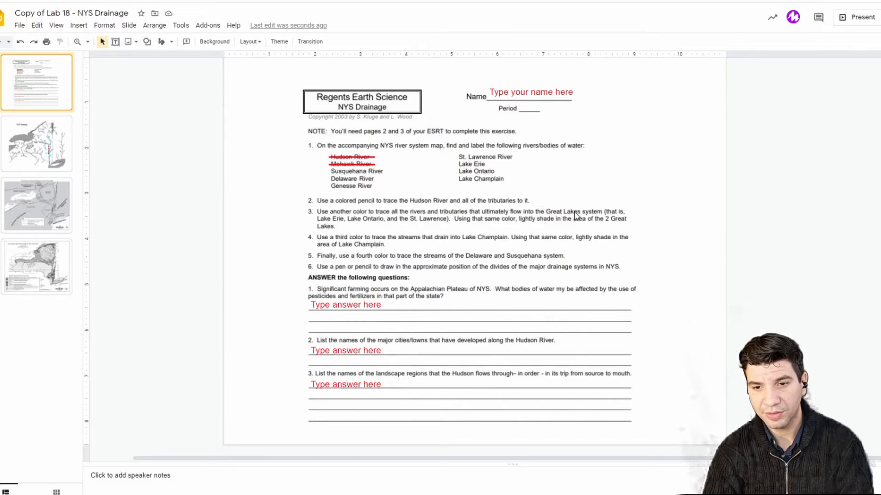
pyautogui.moveTo(328, 225)
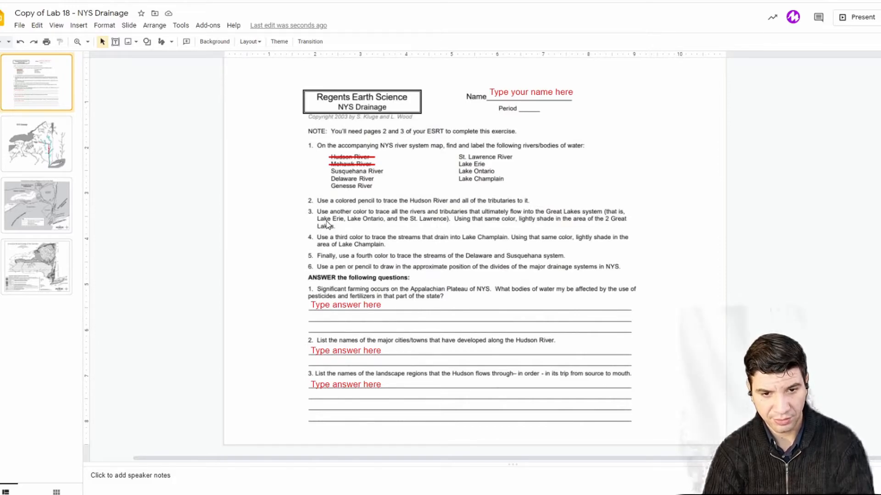
pyautogui.moveTo(431, 229)
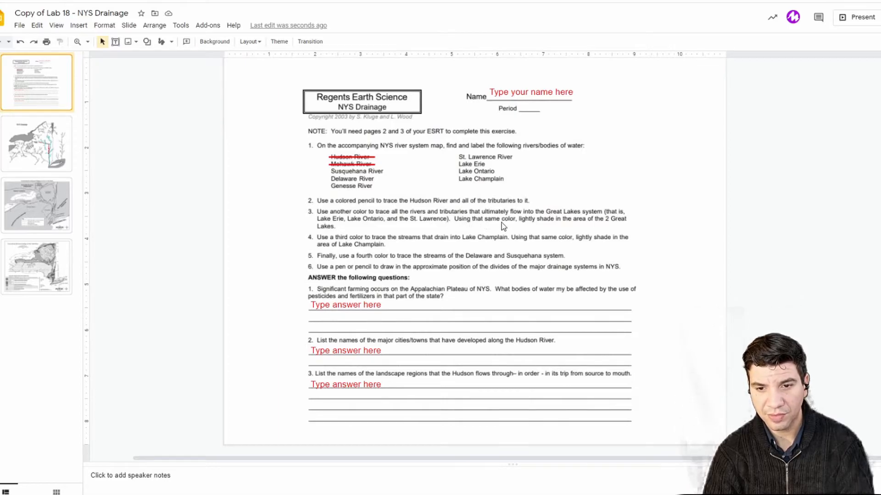
pyautogui.moveTo(625, 225)
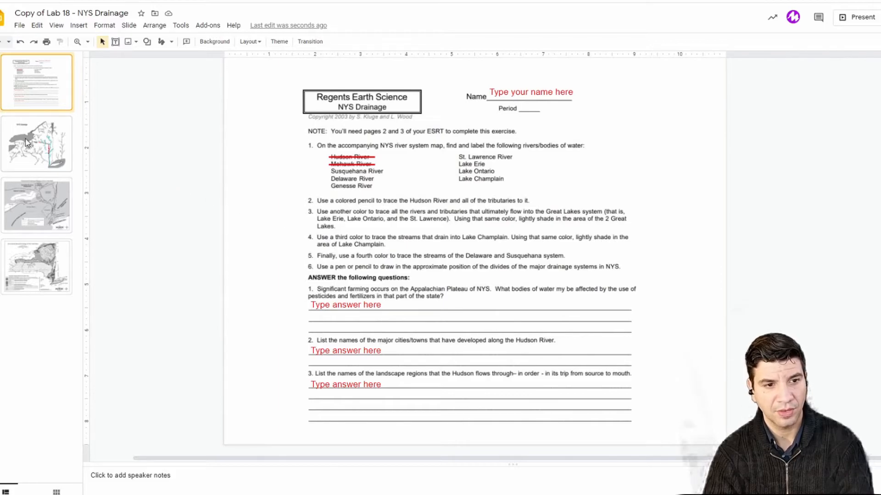
# - View the bedrock geology map on slide 4, then return to the drainage map on slide 2
pyautogui.click(35, 267)
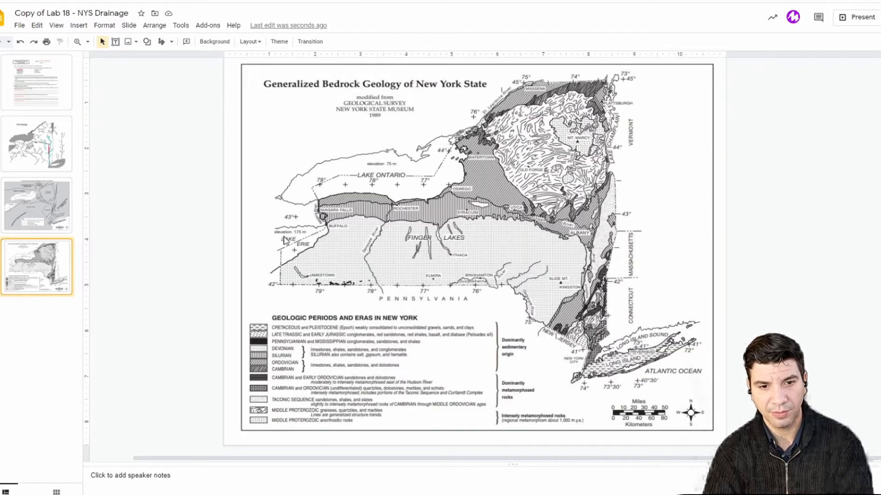
pyautogui.moveTo(402, 171)
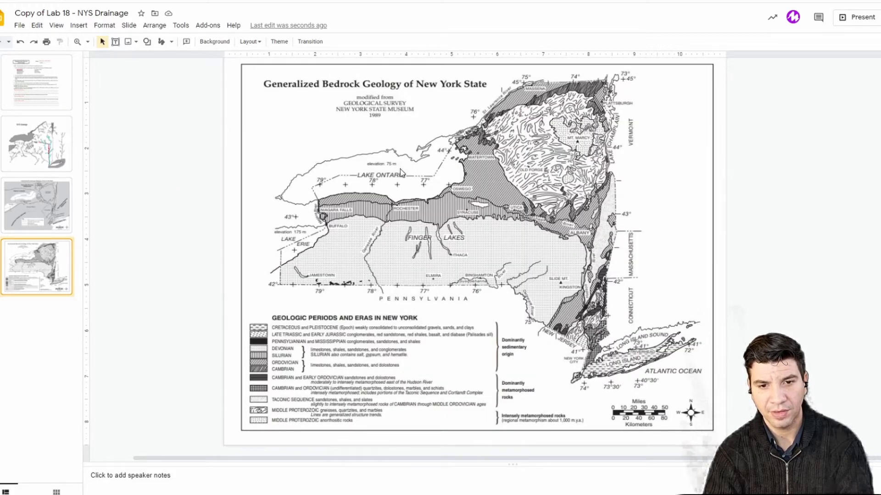
pyautogui.moveTo(481, 119)
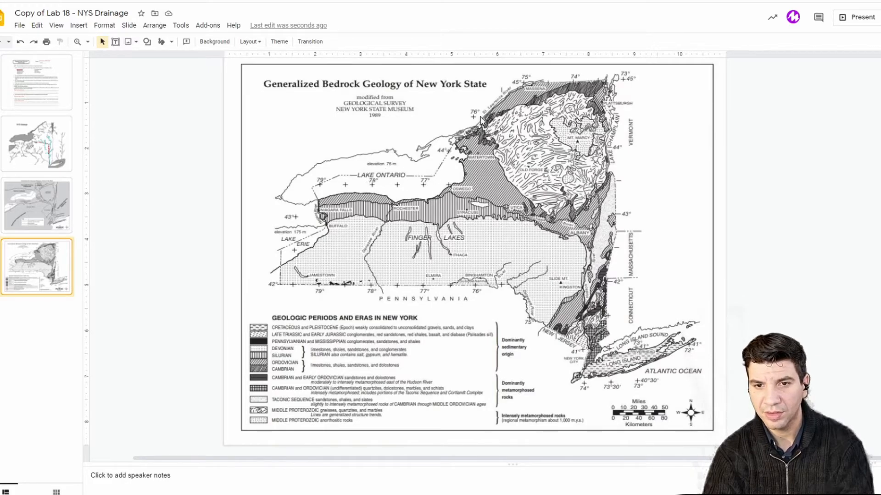
pyautogui.moveTo(573, 77)
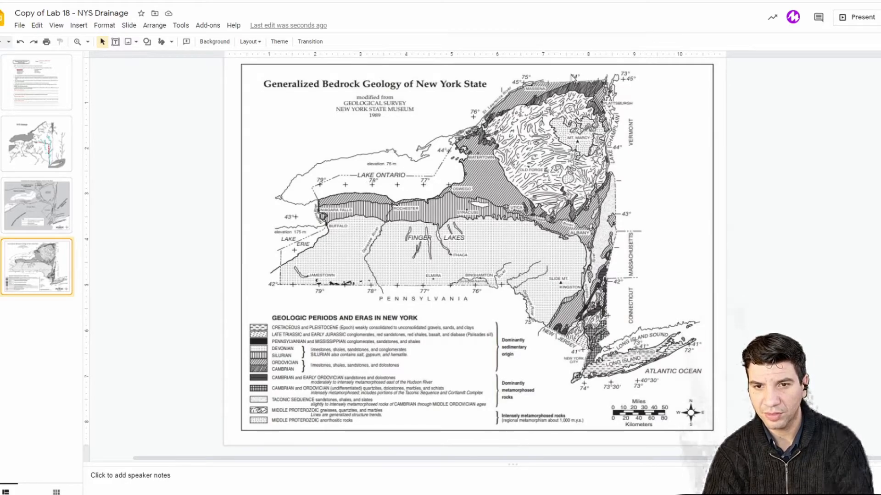
pyautogui.moveTo(479, 164)
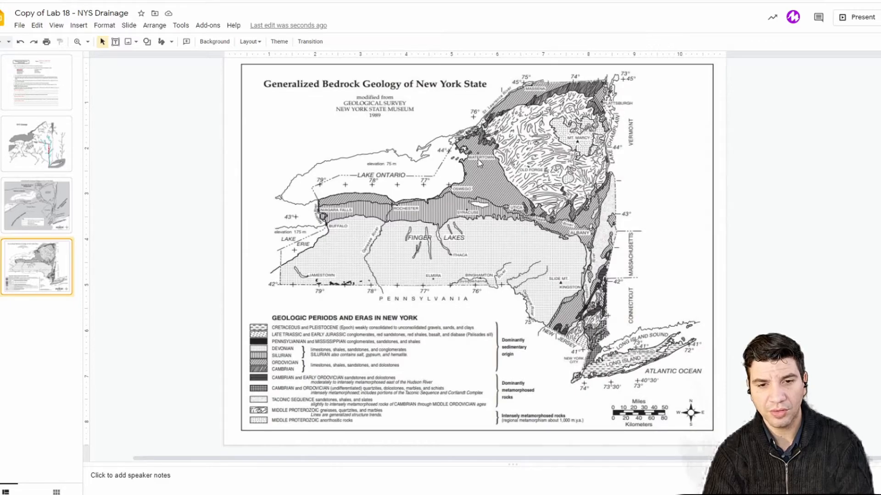
pyautogui.moveTo(242, 204)
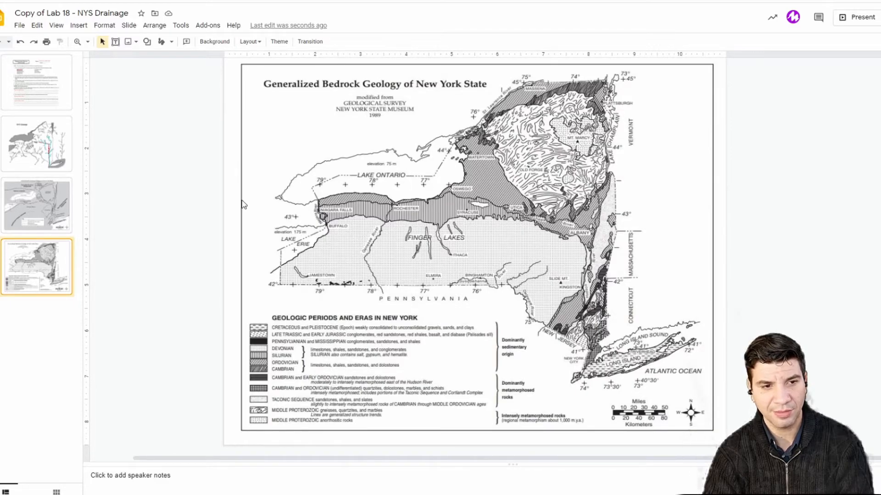
pyautogui.click(37, 144)
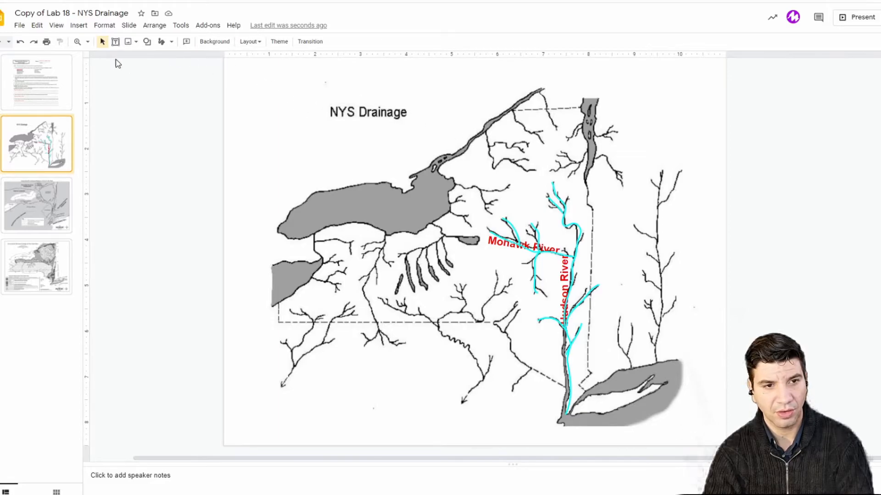
pyautogui.moveTo(160, 41)
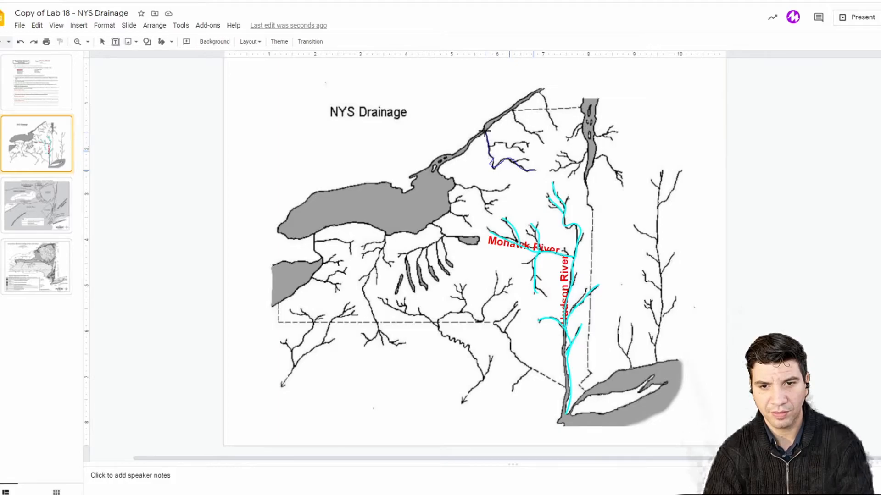
# - Trace the northern tributaries toward the St. Lawrence and Lake Ontario as red scribble lines
pyautogui.click(508, 151)
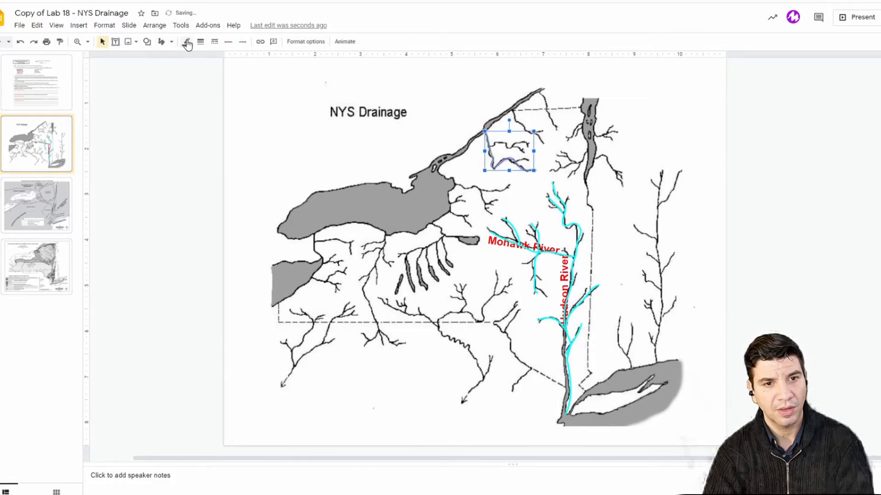
pyautogui.click(186, 42)
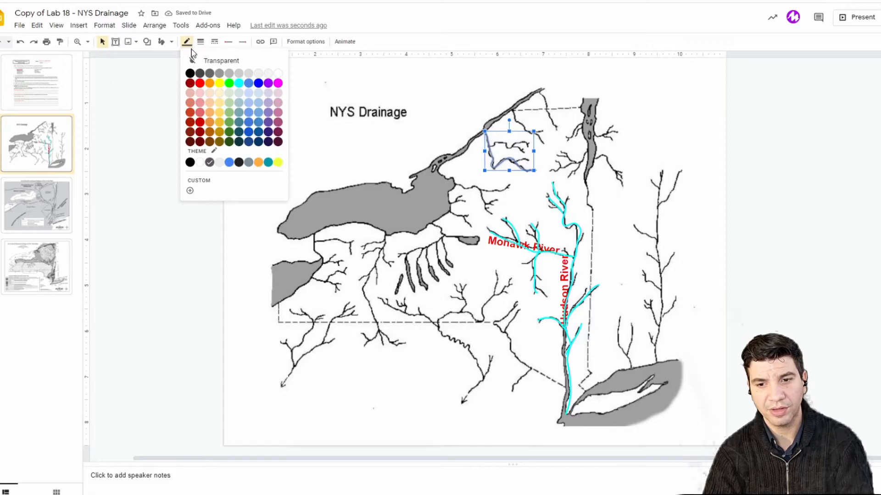
pyautogui.moveTo(201, 83)
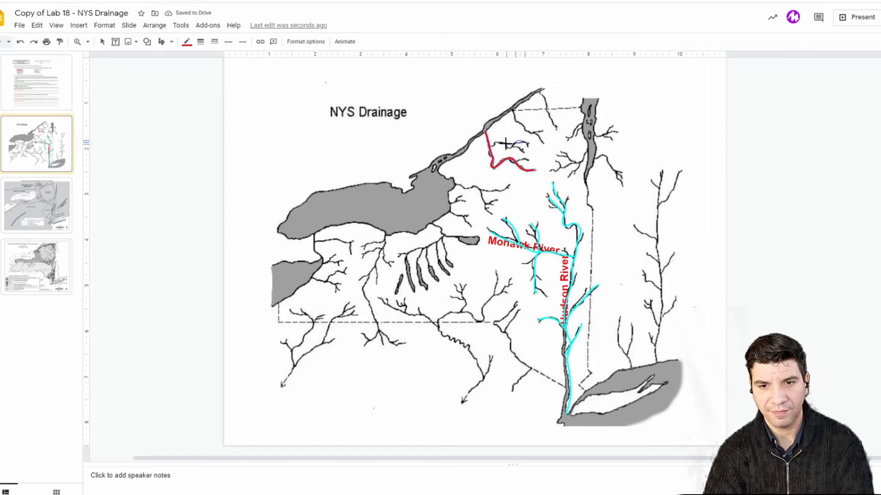
pyautogui.click(503, 146)
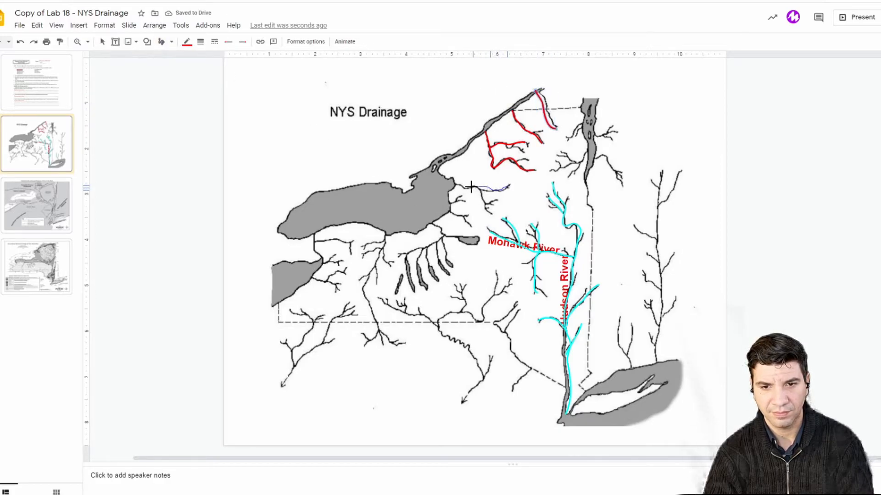
pyautogui.click(480, 187)
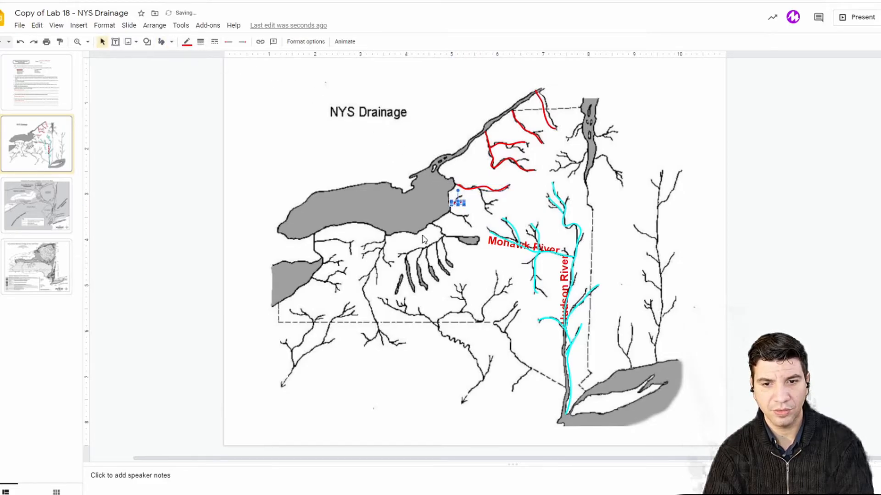
pyautogui.moveTo(459, 176)
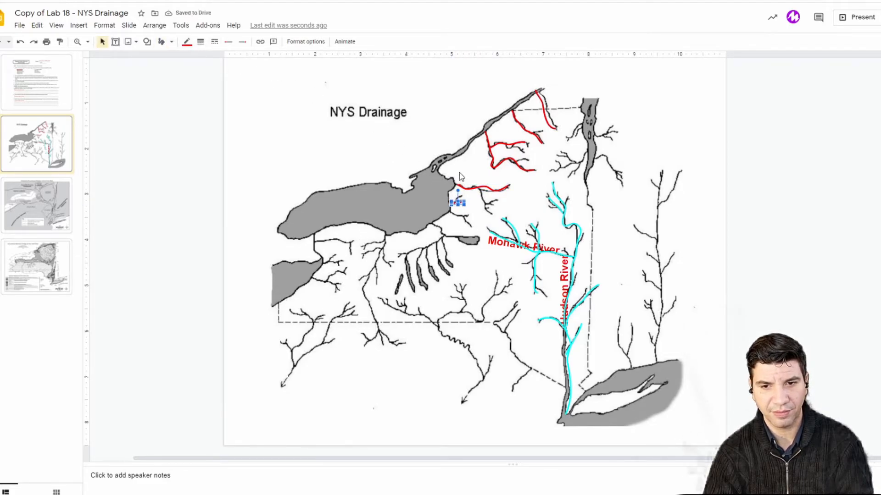
pyautogui.moveTo(511, 141)
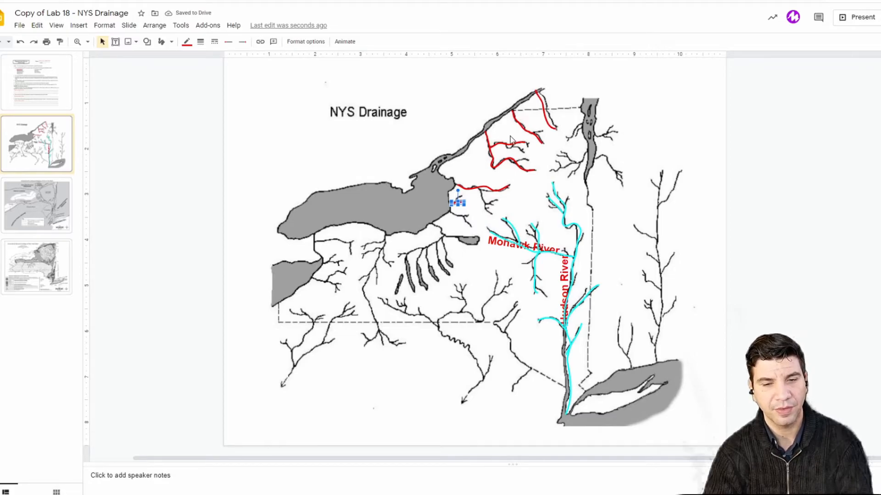
pyautogui.moveTo(146, 49)
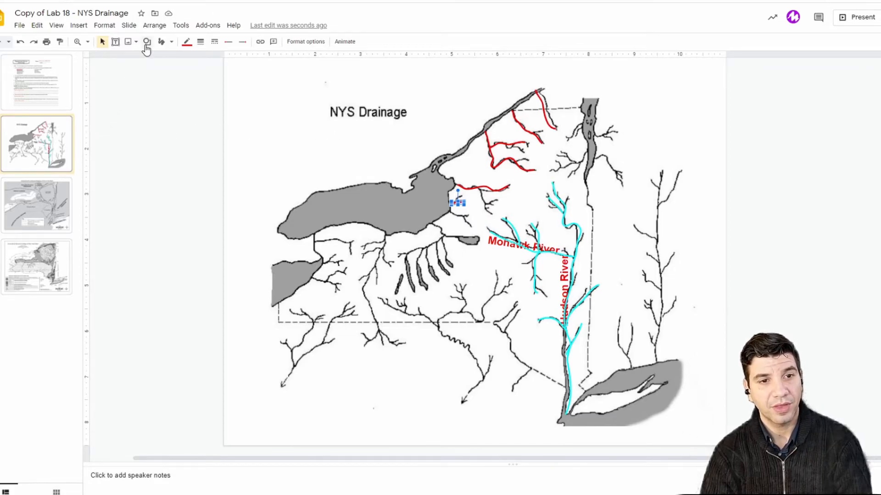
# - Review the instructions on slide 1, then return to the NYS Drainage map on slide 2
pyautogui.click(37, 81)
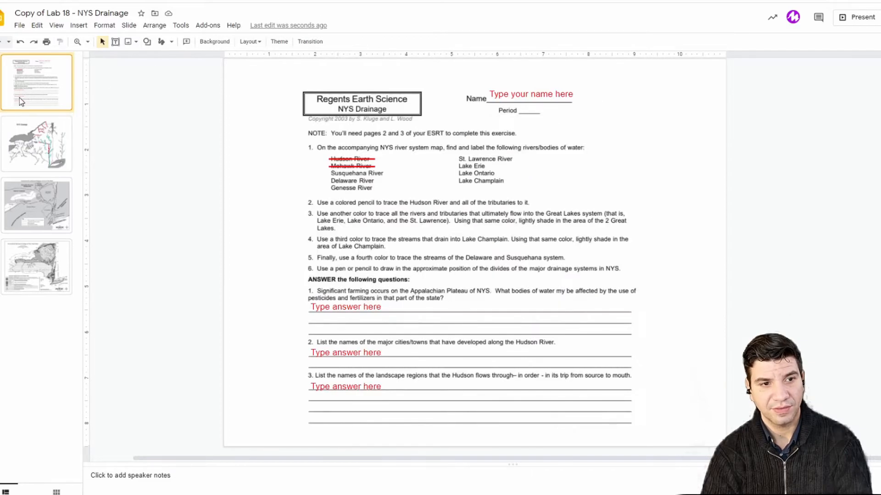
pyautogui.moveTo(478, 236)
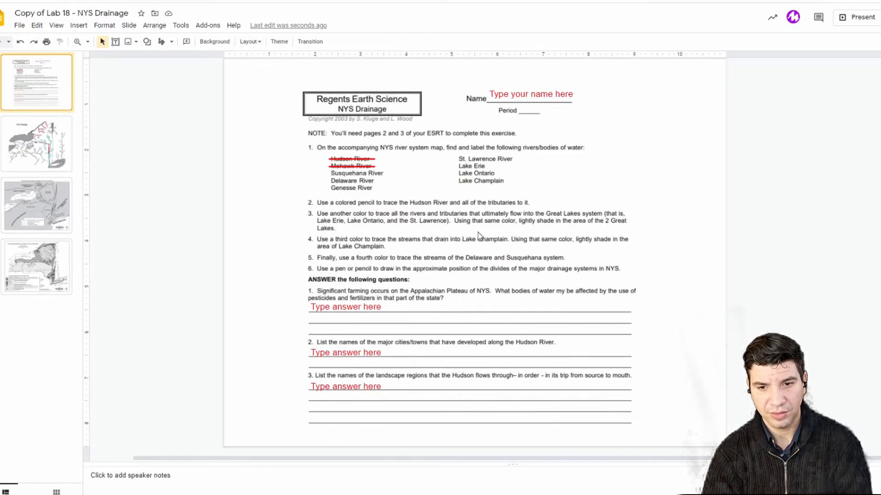
pyautogui.moveTo(504, 228)
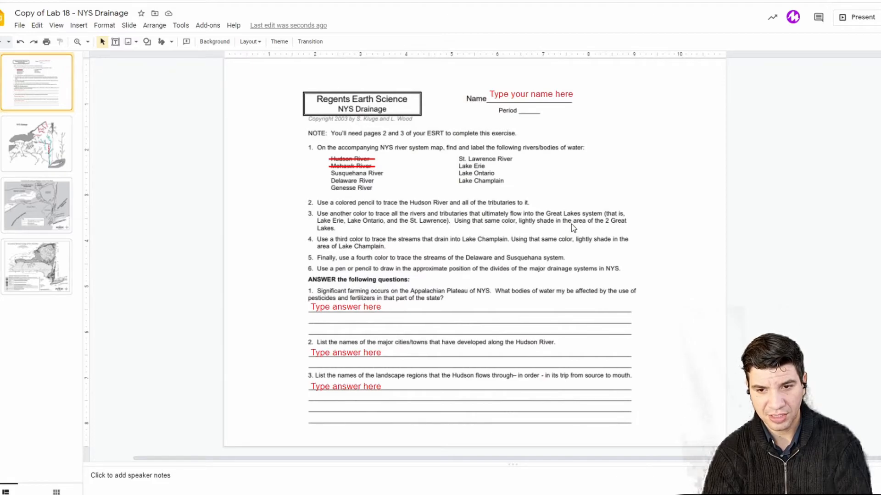
pyautogui.moveTo(348, 234)
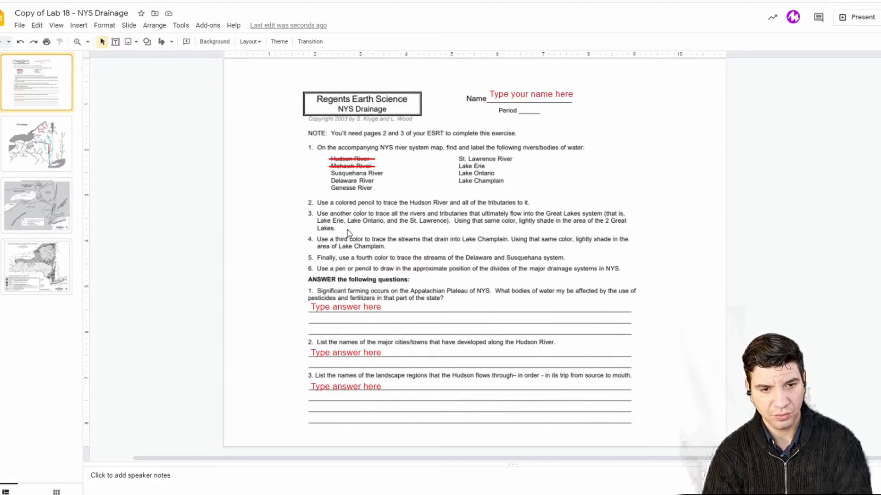
pyautogui.click(36, 143)
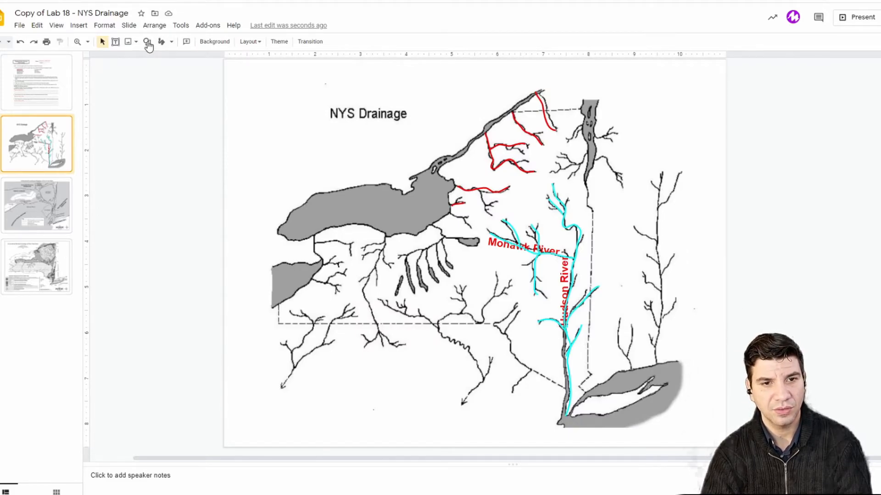
# - Draw a rectangle over Lake Ontario and give it a custom translucent red fill
pyautogui.click(146, 42)
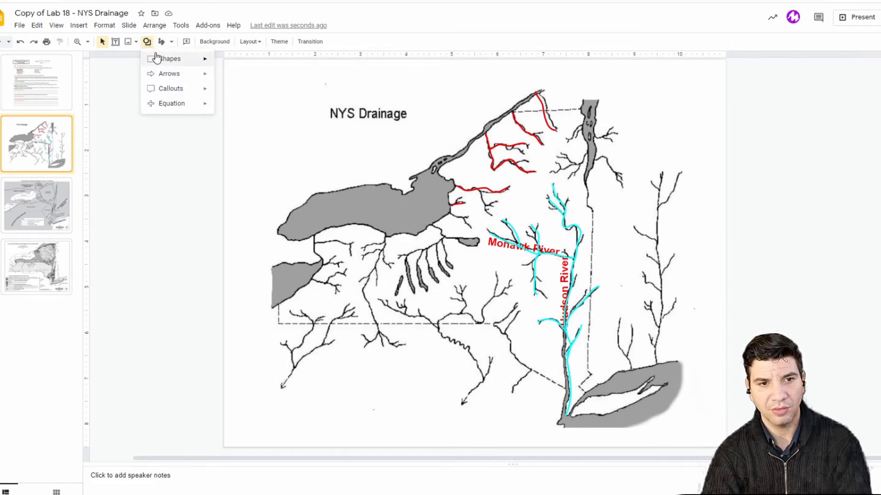
pyautogui.click(169, 59)
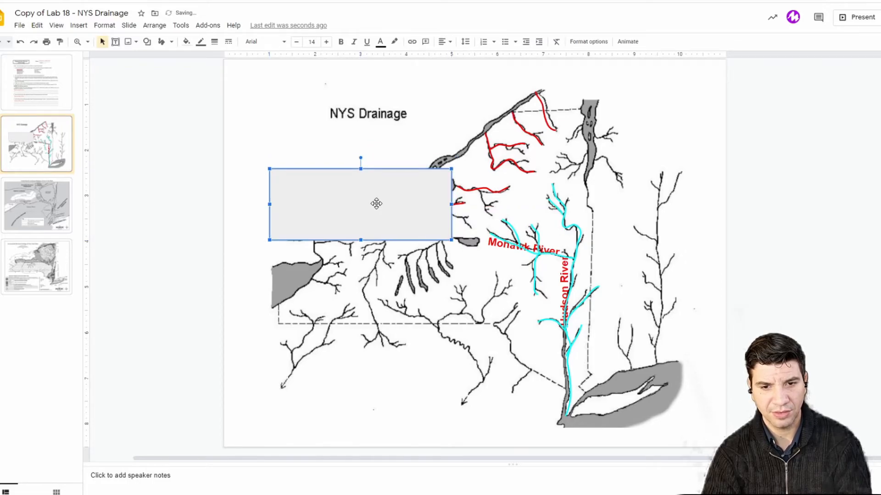
pyautogui.moveTo(374, 226)
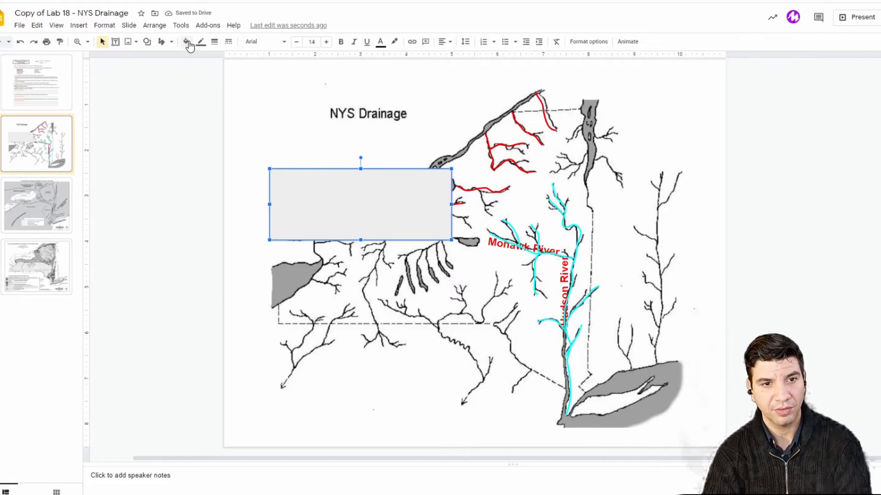
pyautogui.click(186, 41)
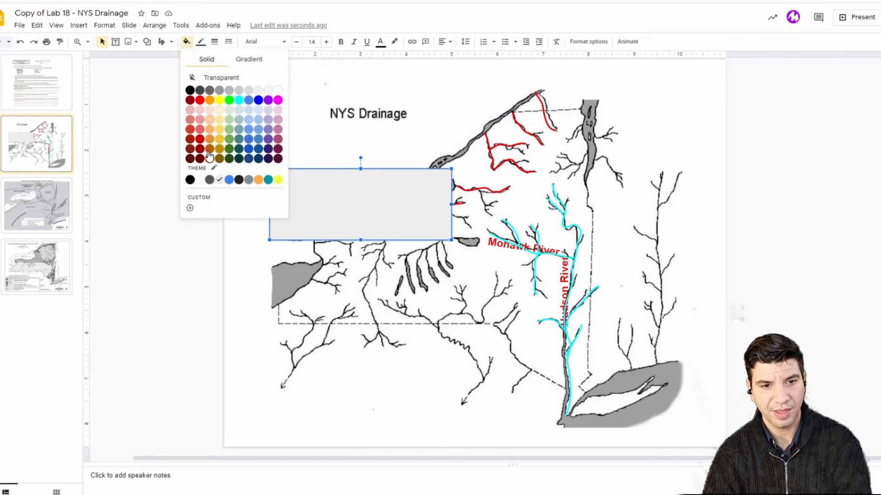
pyautogui.click(189, 208)
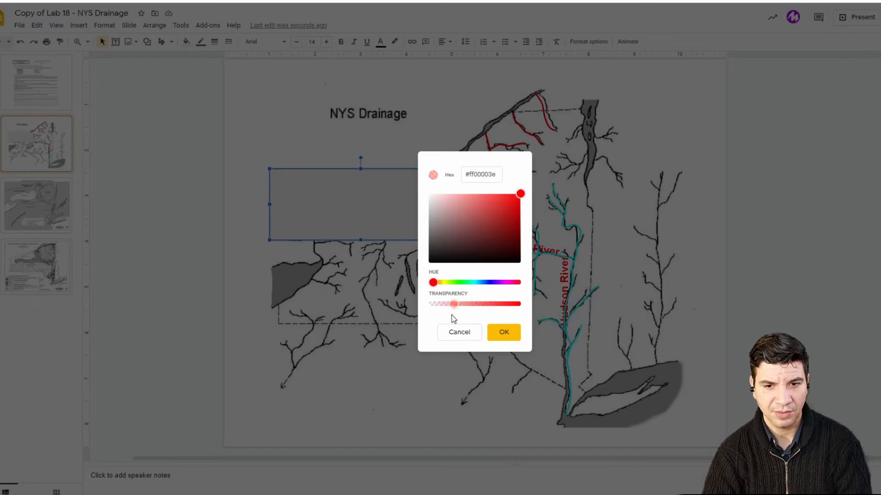
pyautogui.click(503, 332)
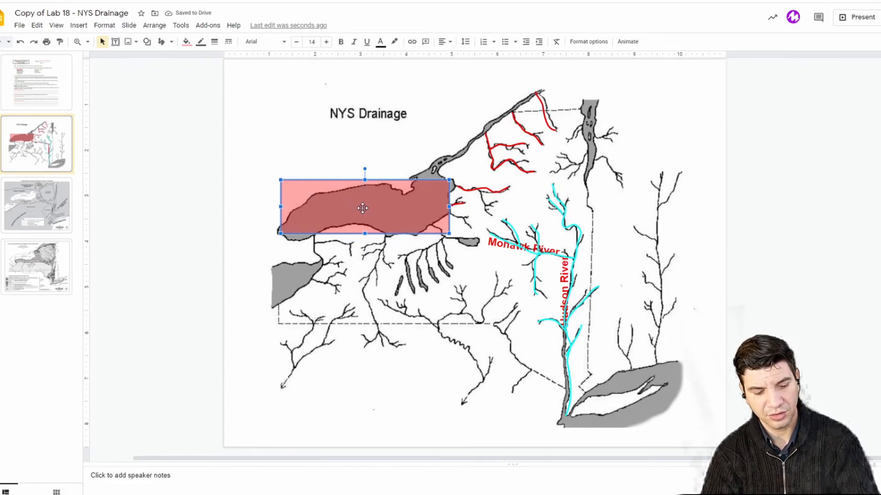
# - Duplicate the red rectangle and position a resized copy over Lake Erie's corner at the left edge
pyautogui.moveTo(363, 208); pyautogui.dragTo(363, 212)
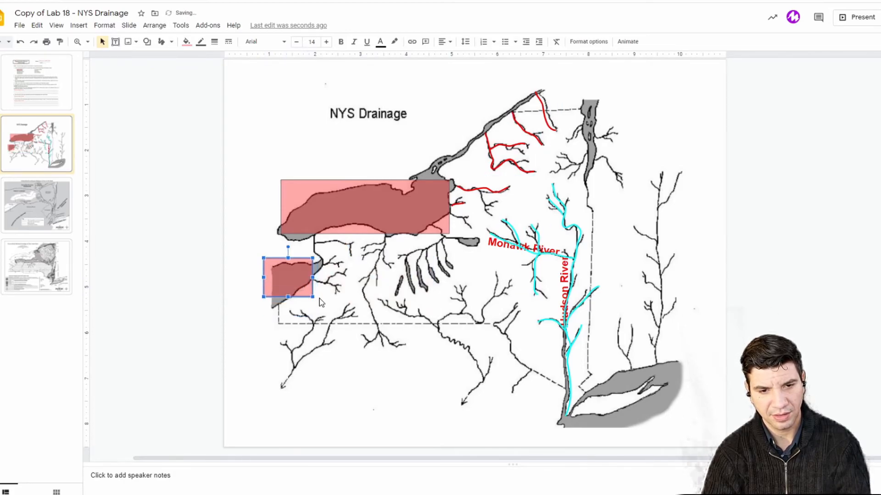
pyautogui.click(683, 285)
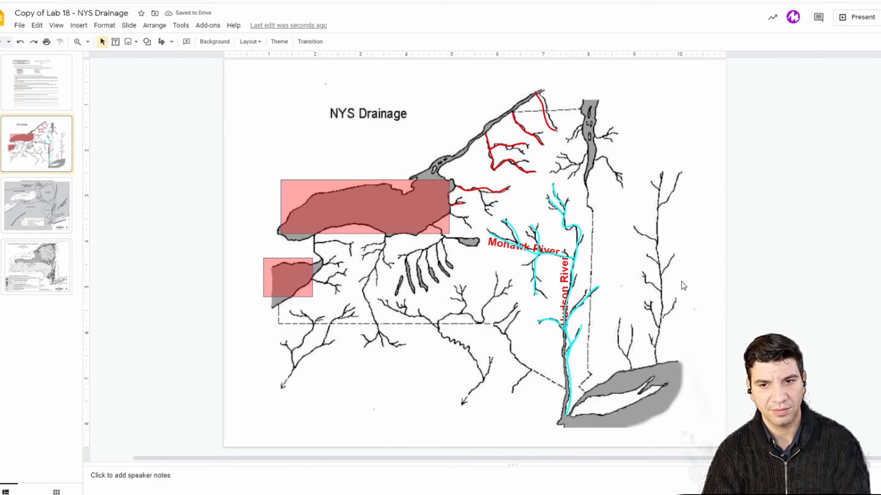
pyautogui.moveTo(675, 283)
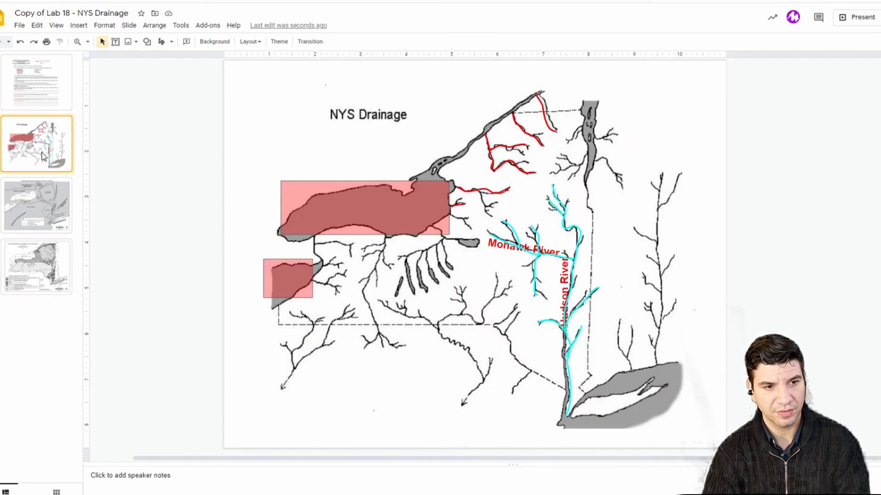
# - Add a centered 'Lake Ontario' text label inside the large lake's red rectangle
pyautogui.click(362, 211)
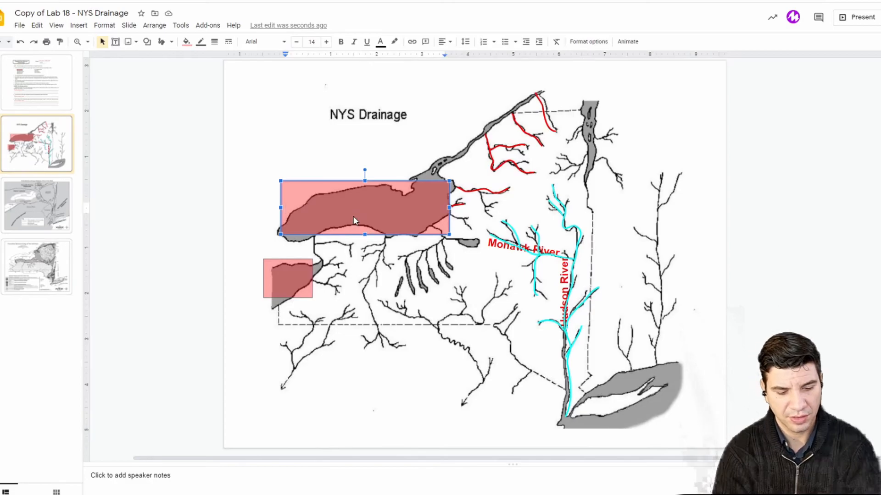
pyautogui.write('Lake')
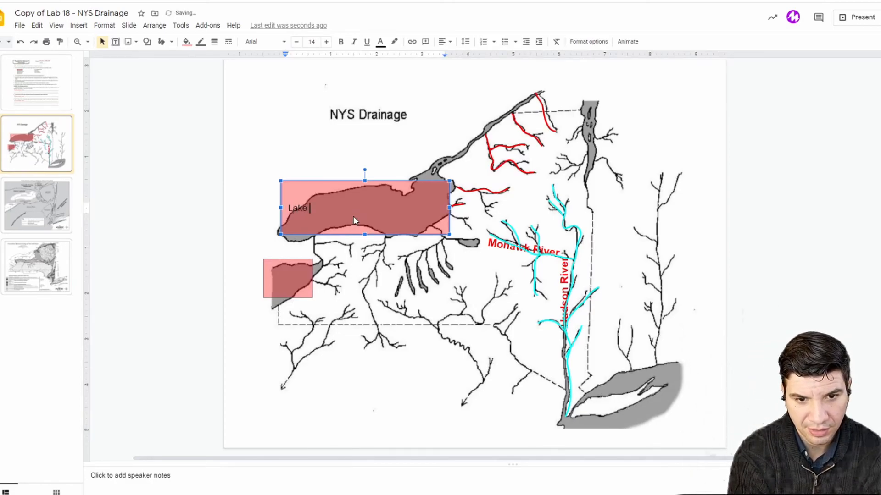
pyautogui.write('Ontario')
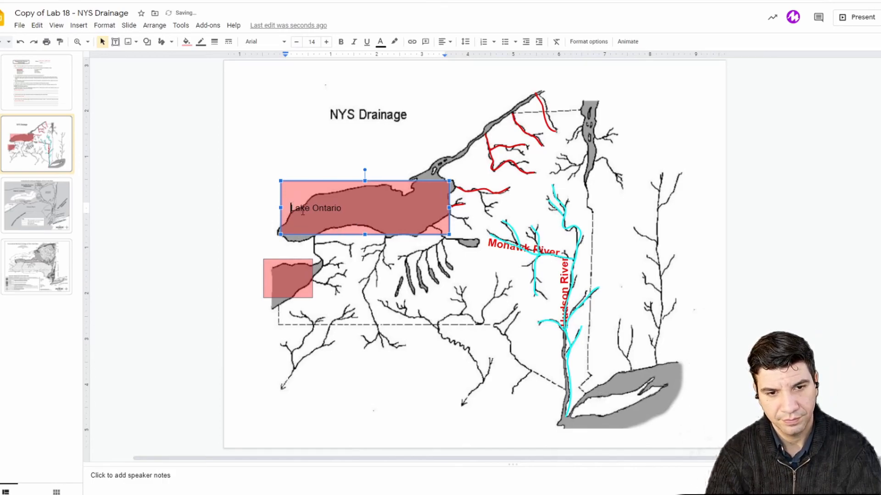
pyautogui.click(738, 269)
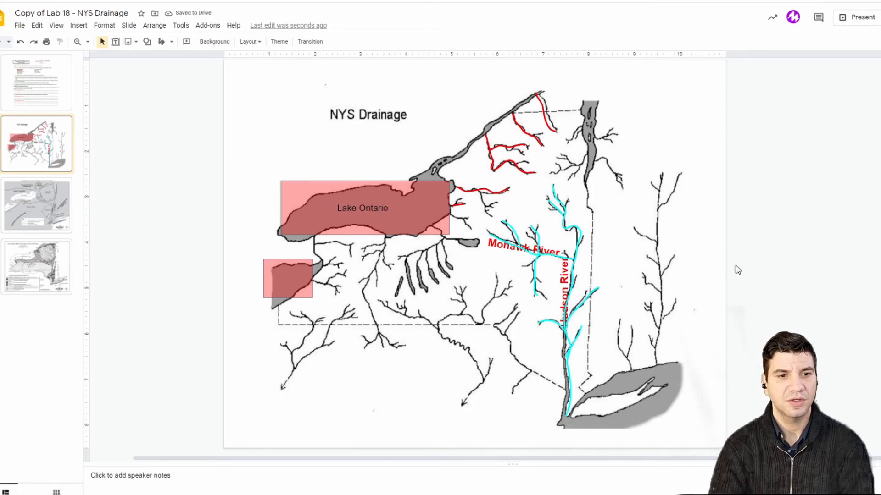
pyautogui.click(36, 81)
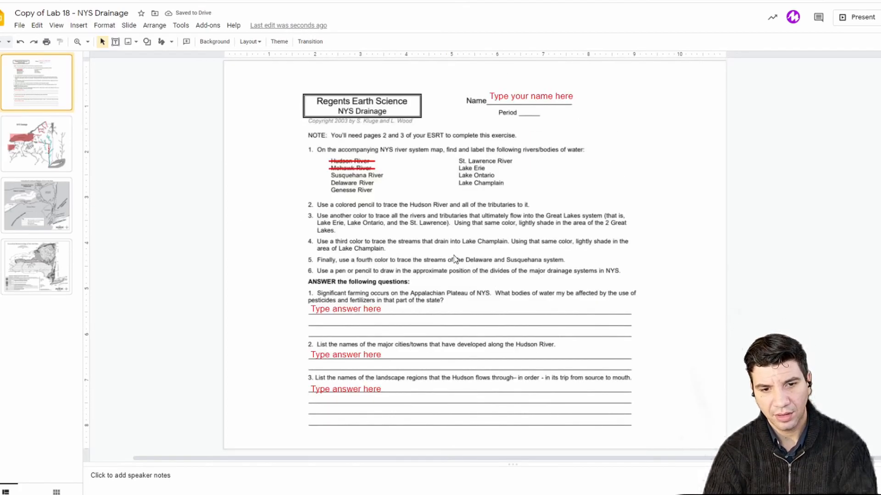
pyautogui.moveTo(349, 260)
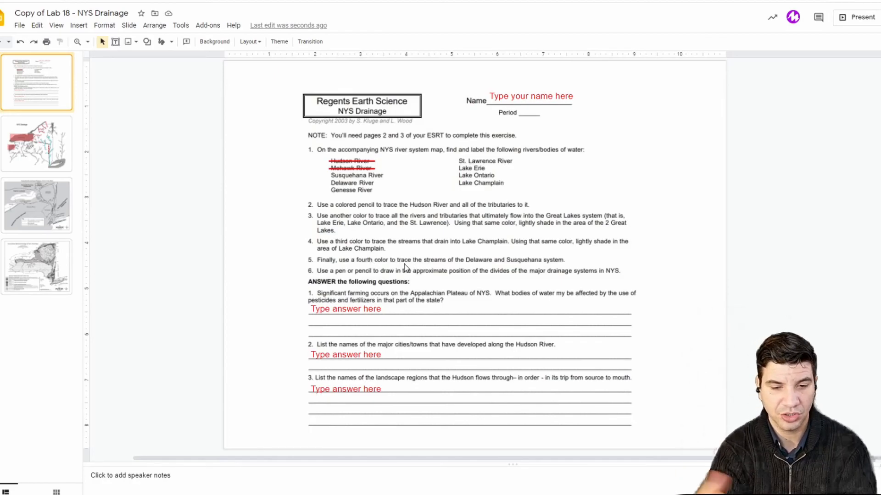
pyautogui.moveTo(375, 324)
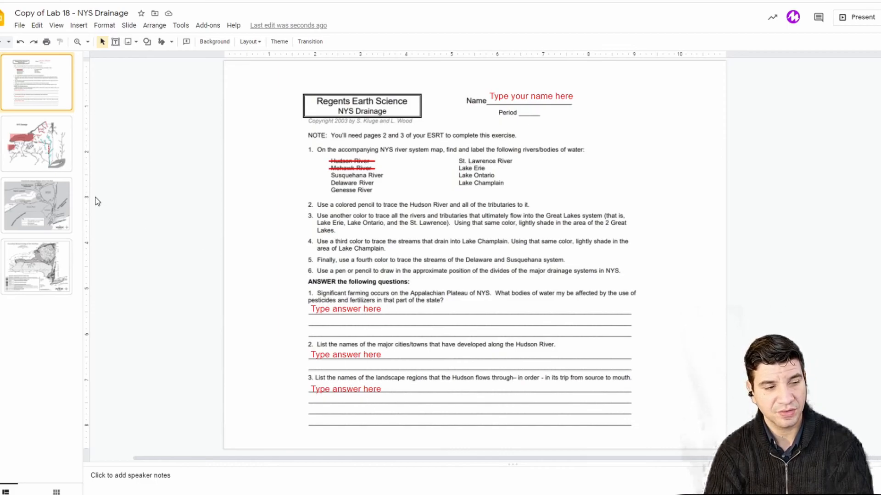
pyautogui.moveTo(40, 129)
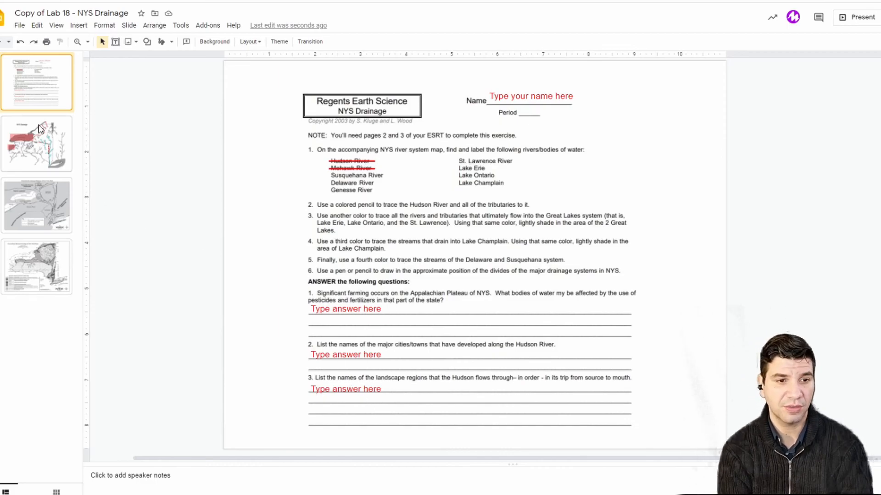
pyautogui.click(36, 144)
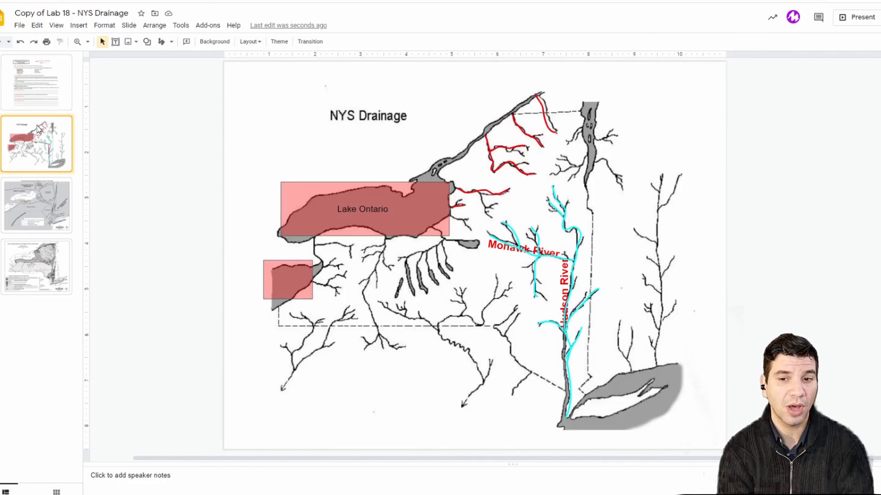